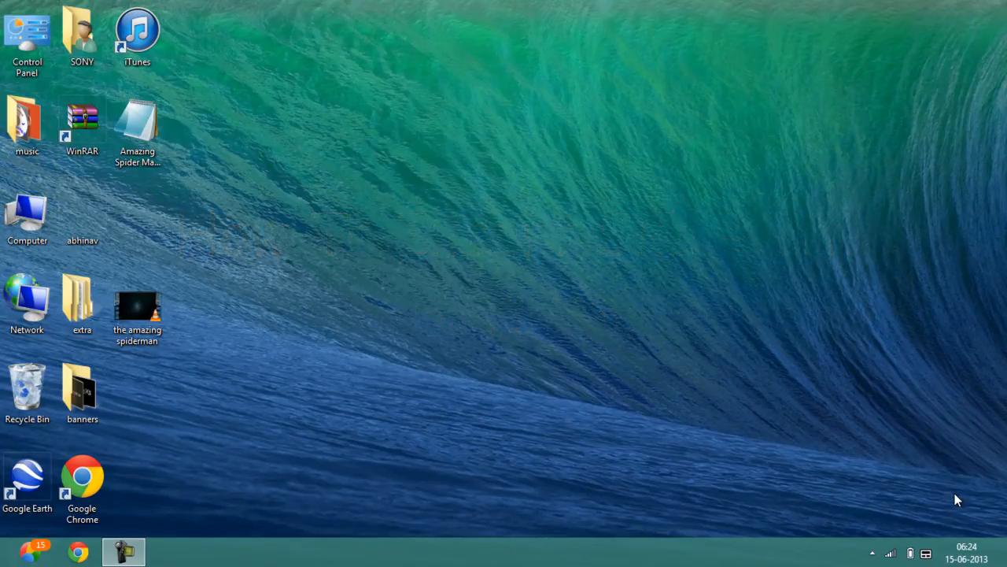
mouse_move(177, 392)
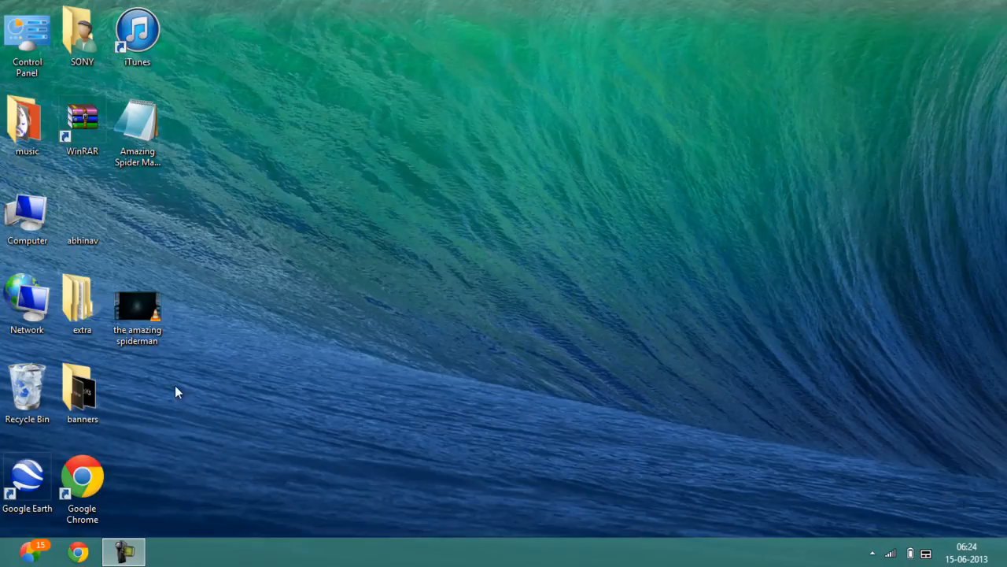
mouse_move(421, 146)
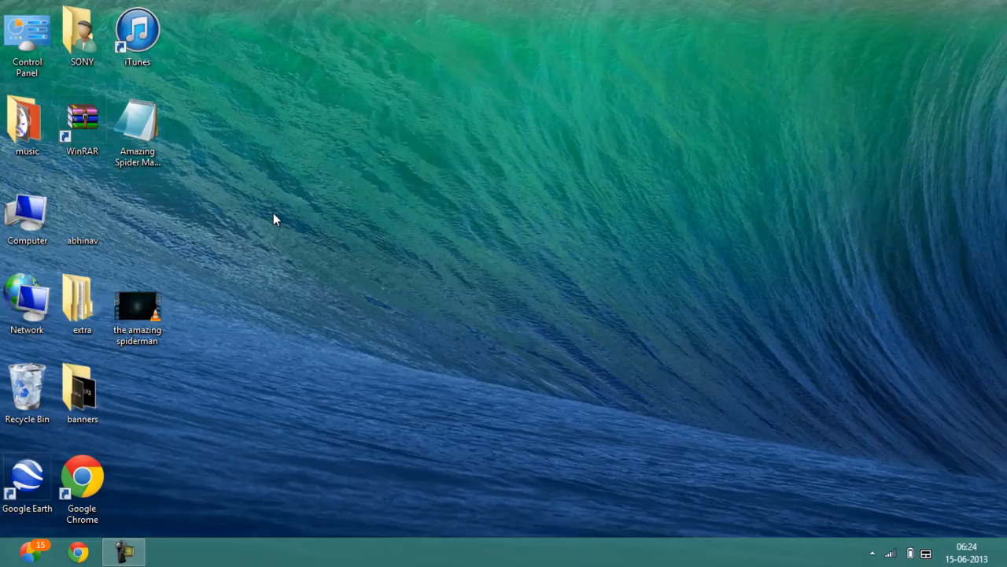
- Create a new folder on the desktop for the Amazing Spider-Man movie
right_click(276, 219)
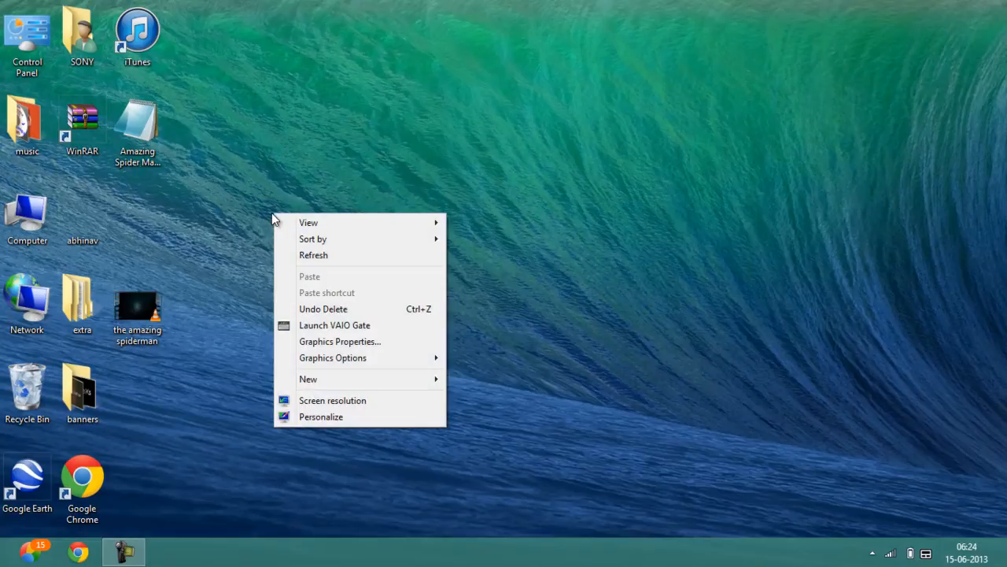
mouse_move(321, 383)
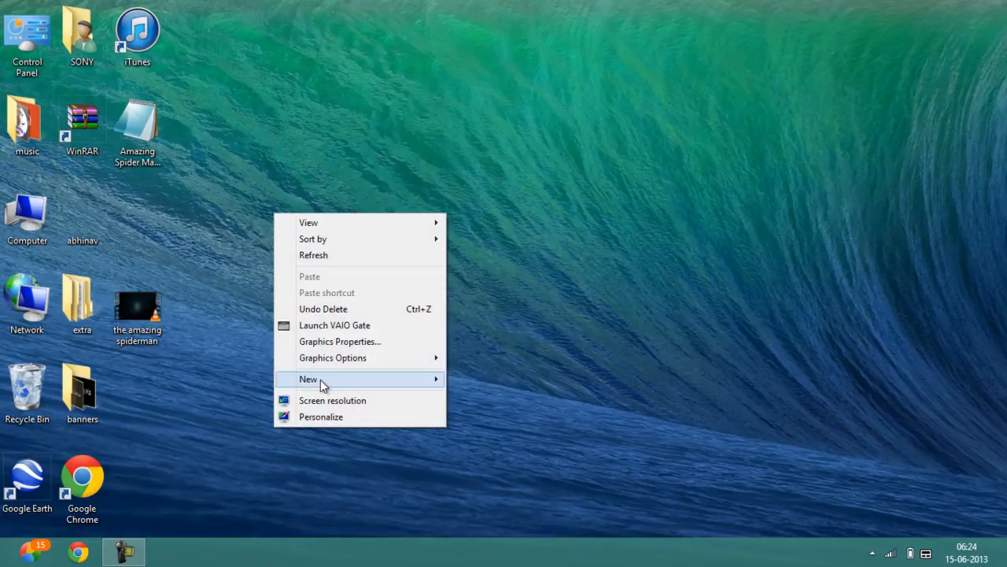
click(309, 378)
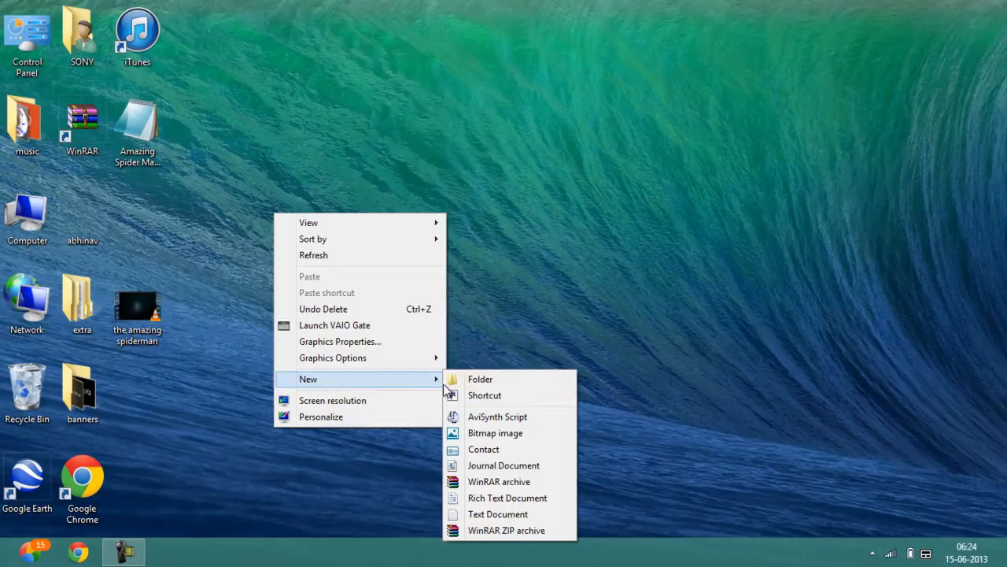
click(480, 379)
text(the amazing spiderman)
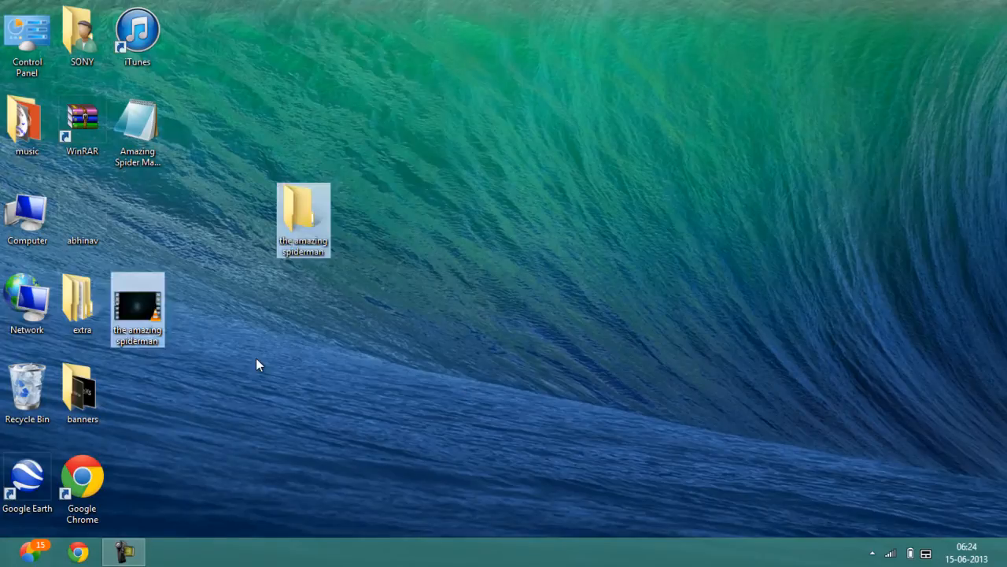
mouse_move(162, 378)
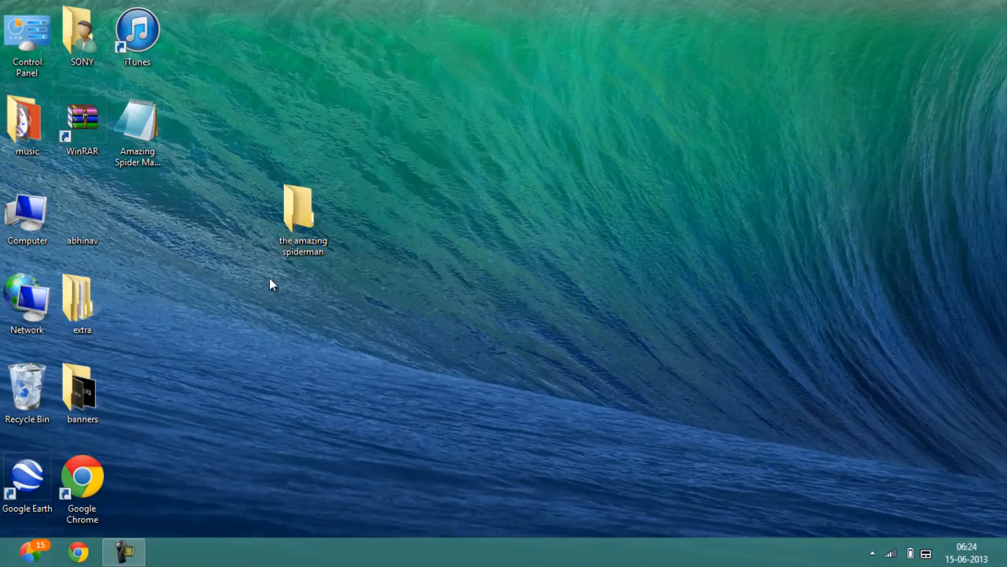
mouse_move(295, 288)
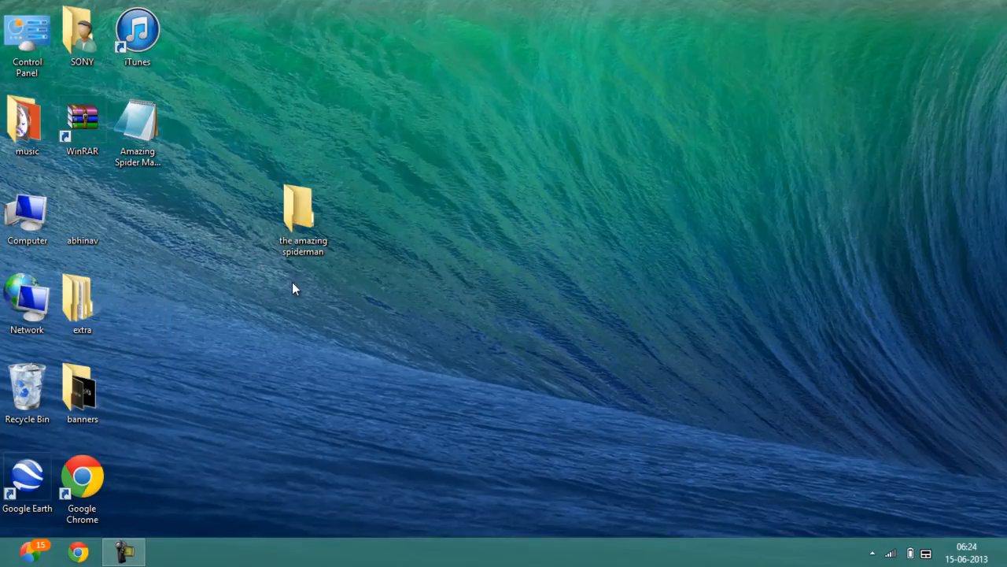
mouse_move(200, 227)
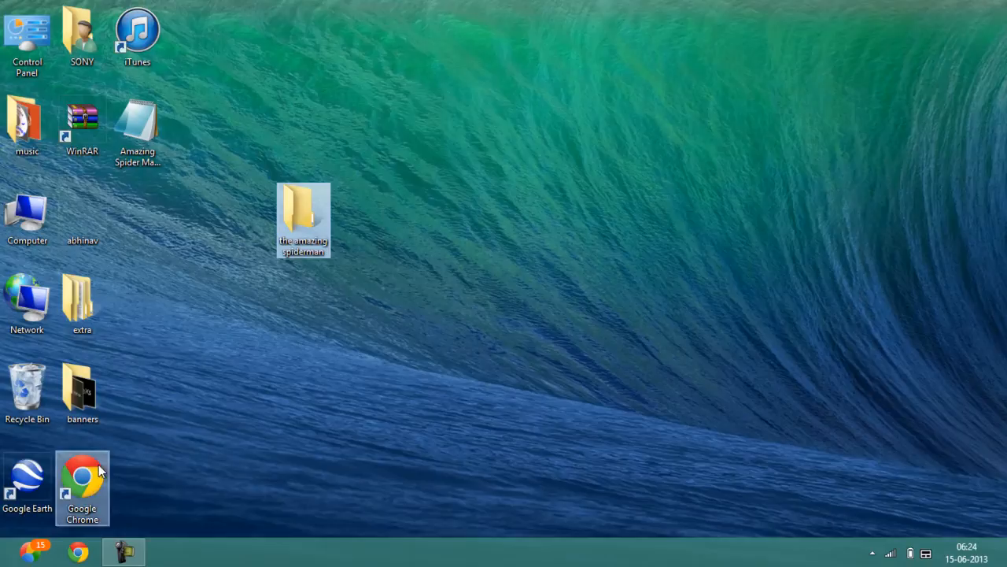
mouse_move(233, 321)
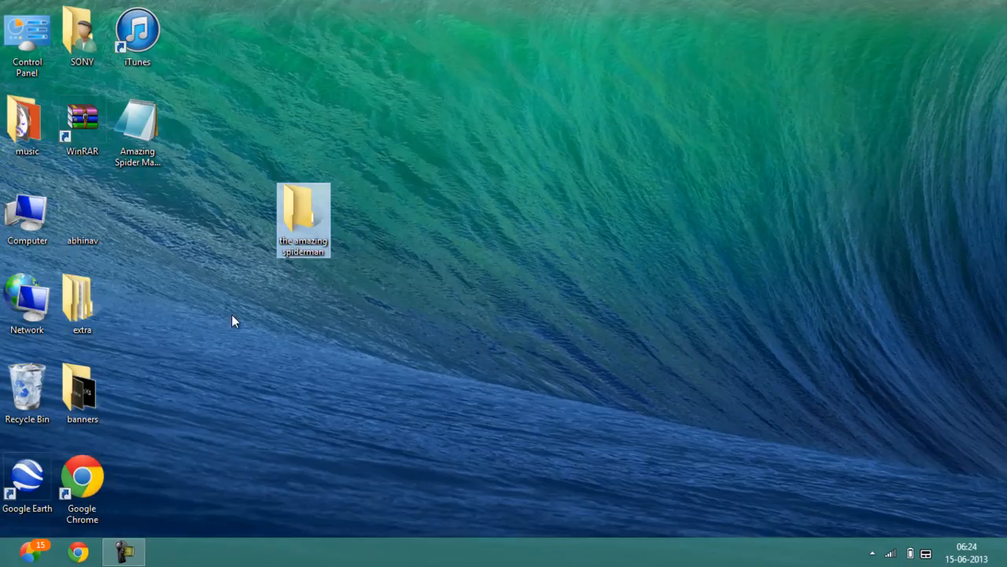
mouse_move(338, 257)
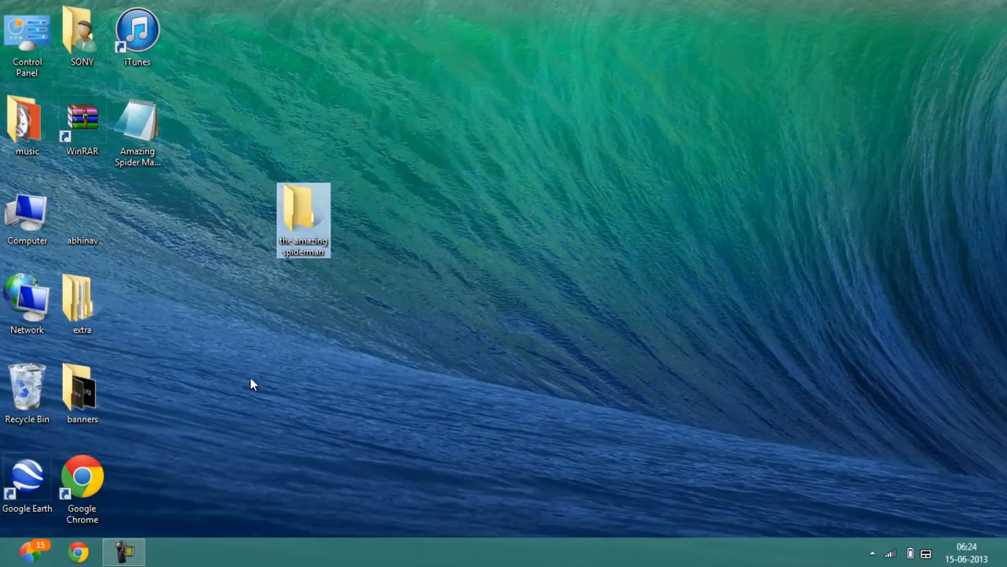
mouse_move(82, 484)
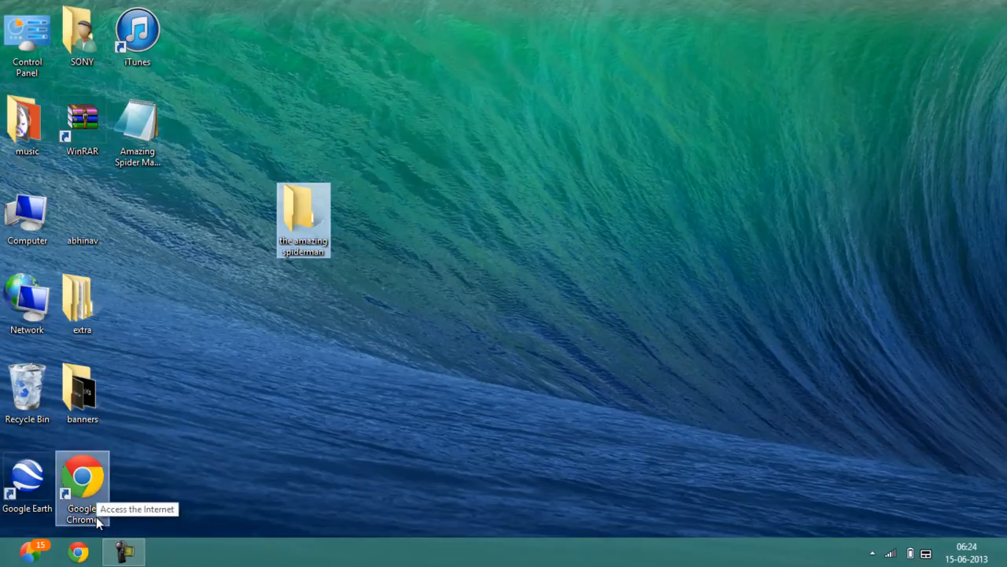
mouse_move(180, 486)
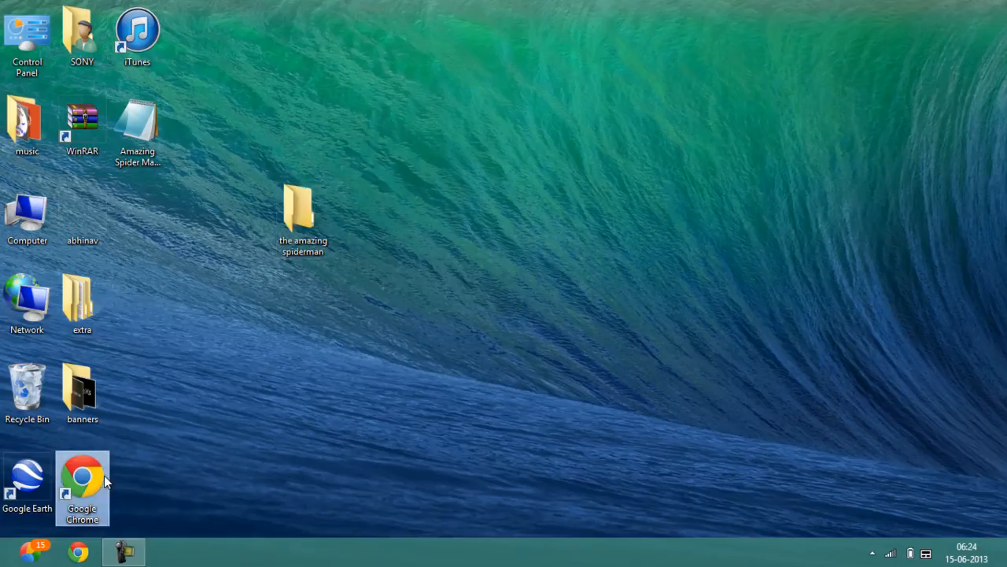
- Launch Chrome, load the VideoLAN VLC page, maximize the window and select the address
double_click(82, 474)
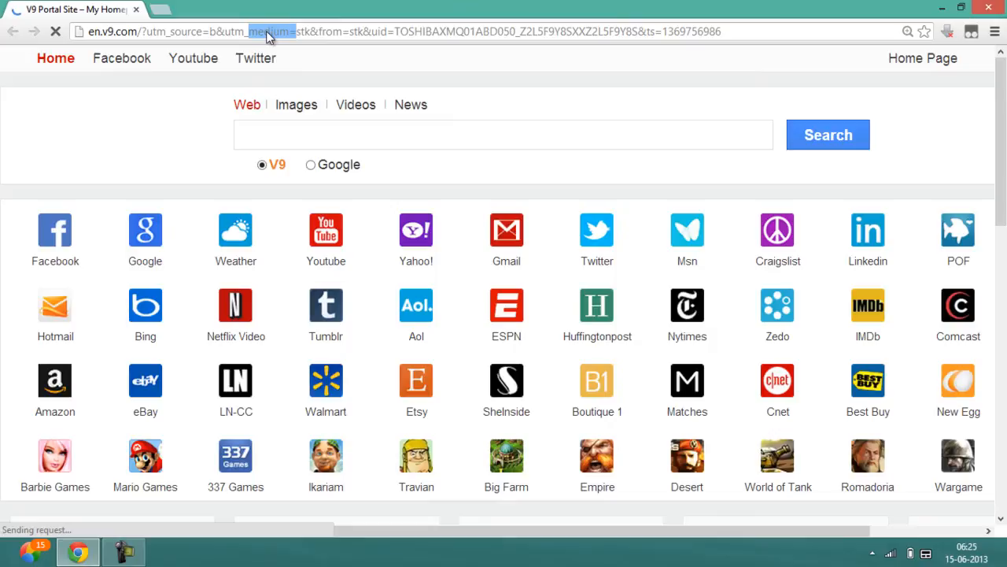
text(www.google.co.in)
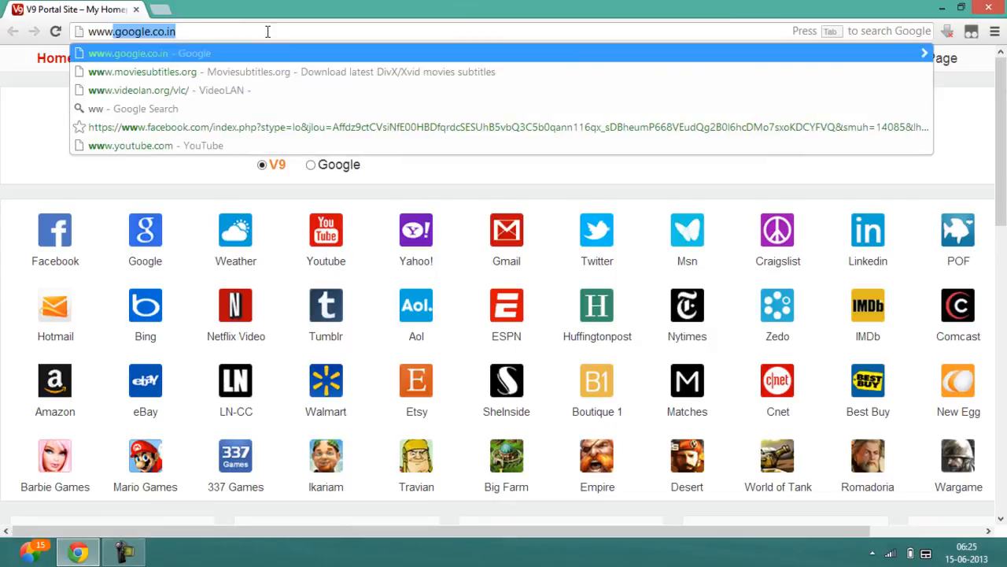
text(www.vid)
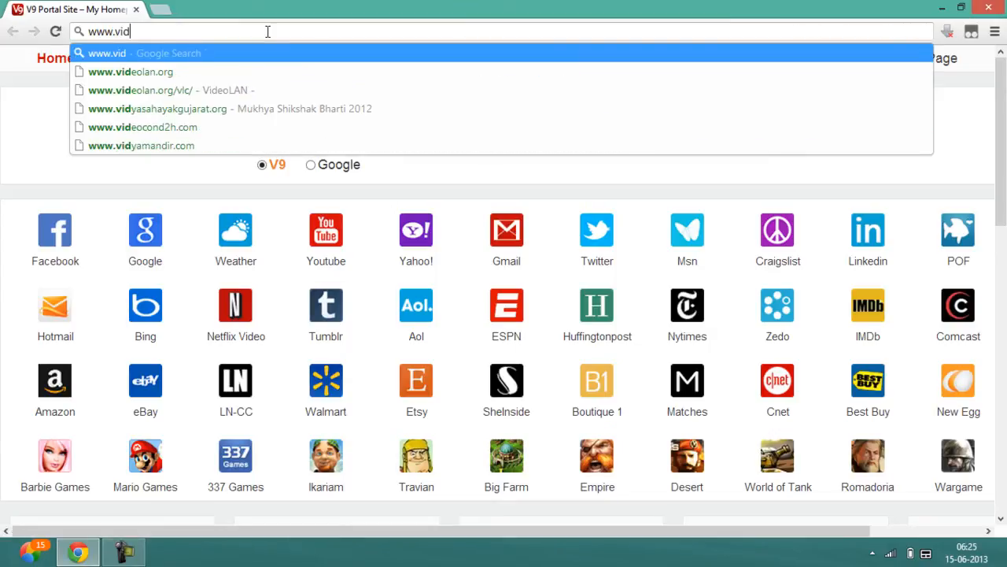
click(158, 90)
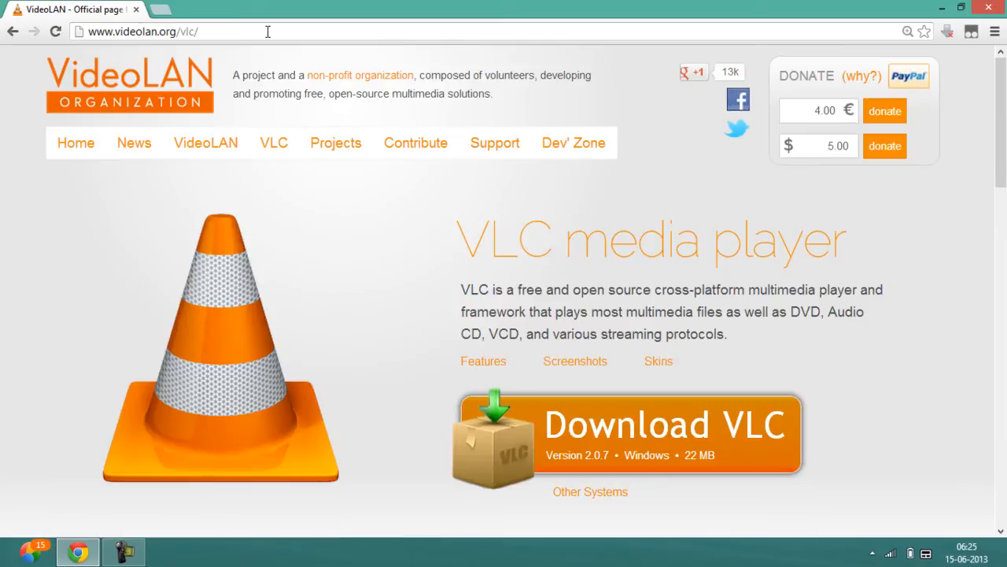
scroll(down, 3)
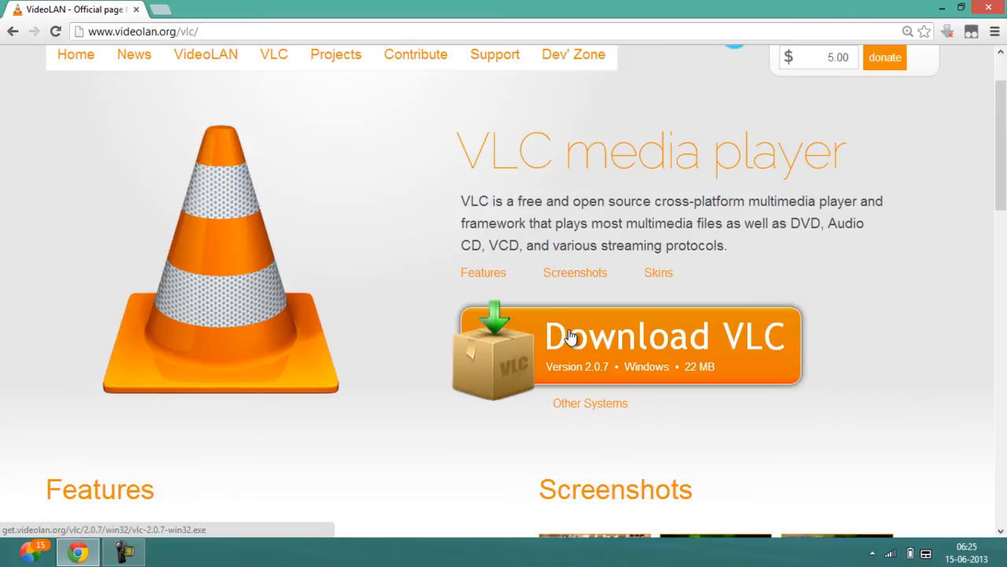
mouse_move(577, 314)
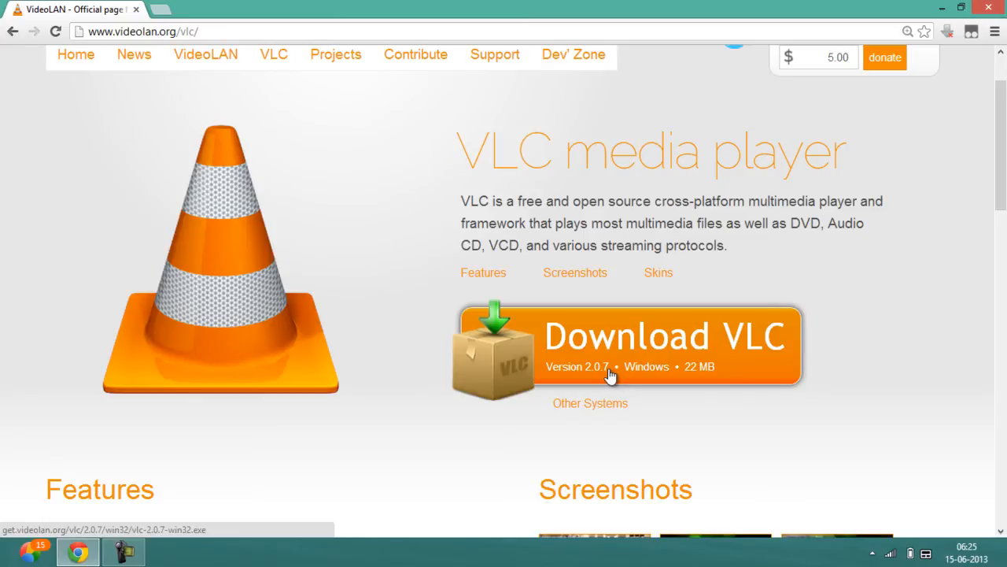
mouse_move(598, 366)
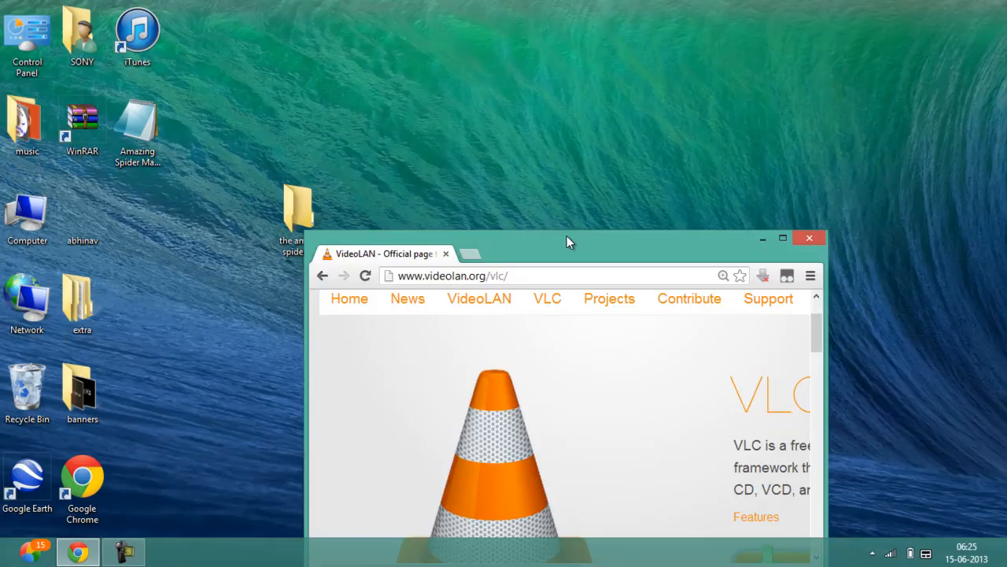
drag(571, 241, 551, 133)
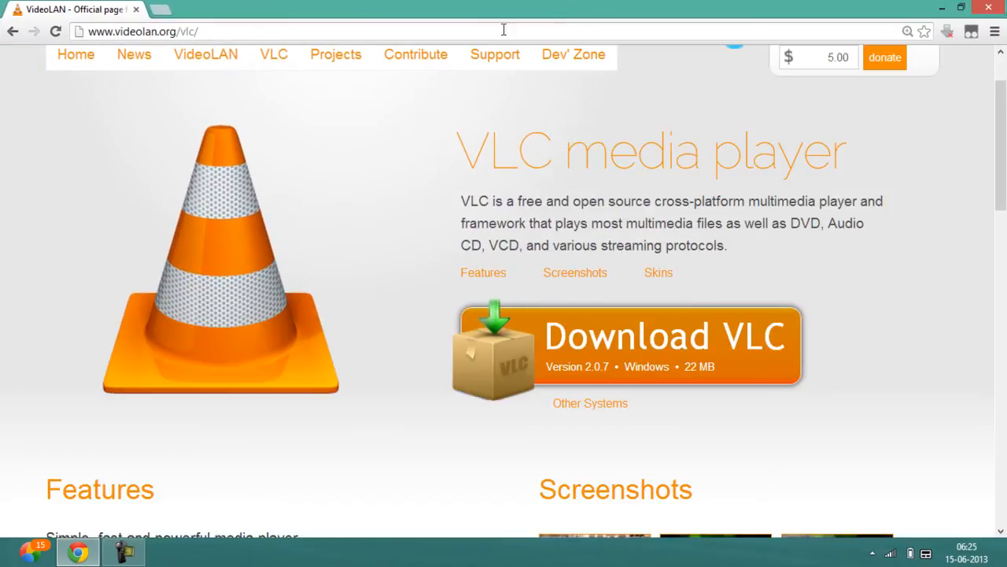
double_click(190, 32)
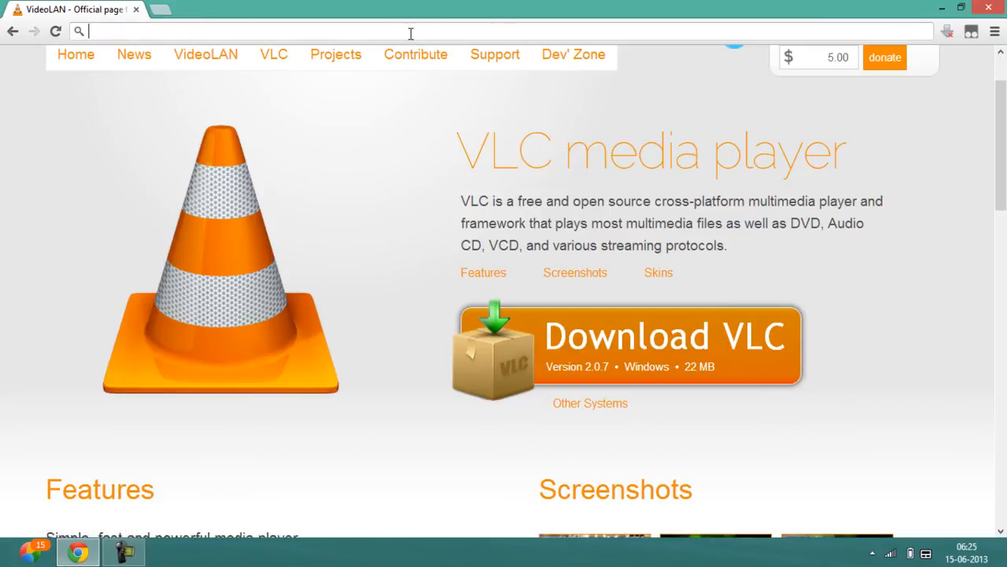
- Search the subtitle site for 'the amazing spiderman'
text(www.google.co.in)
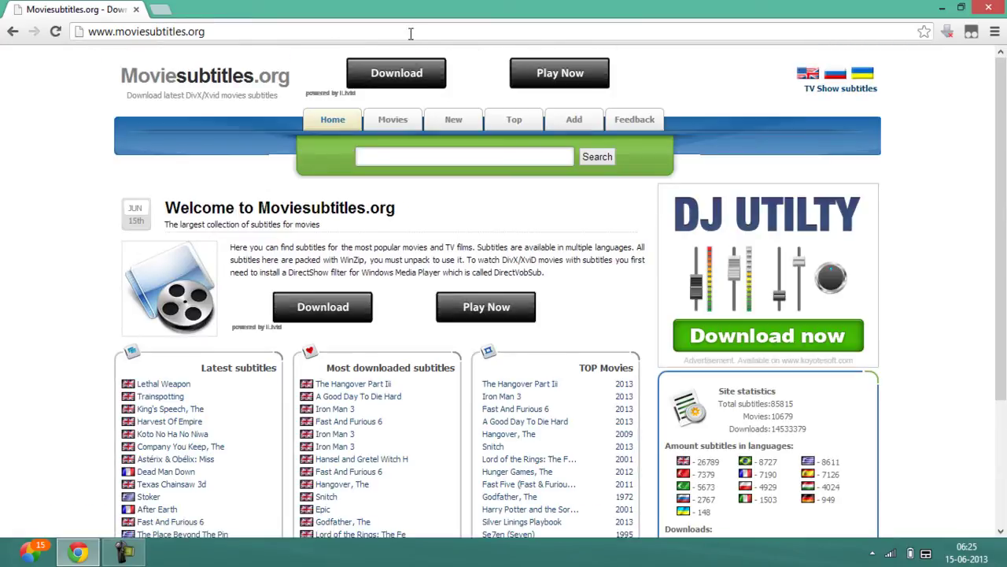
click(464, 156)
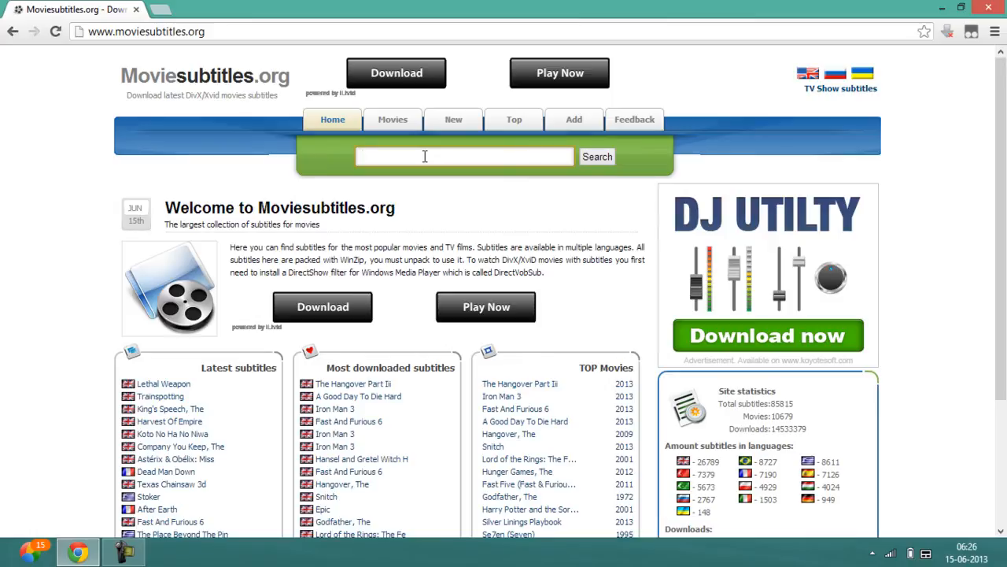
text(t)
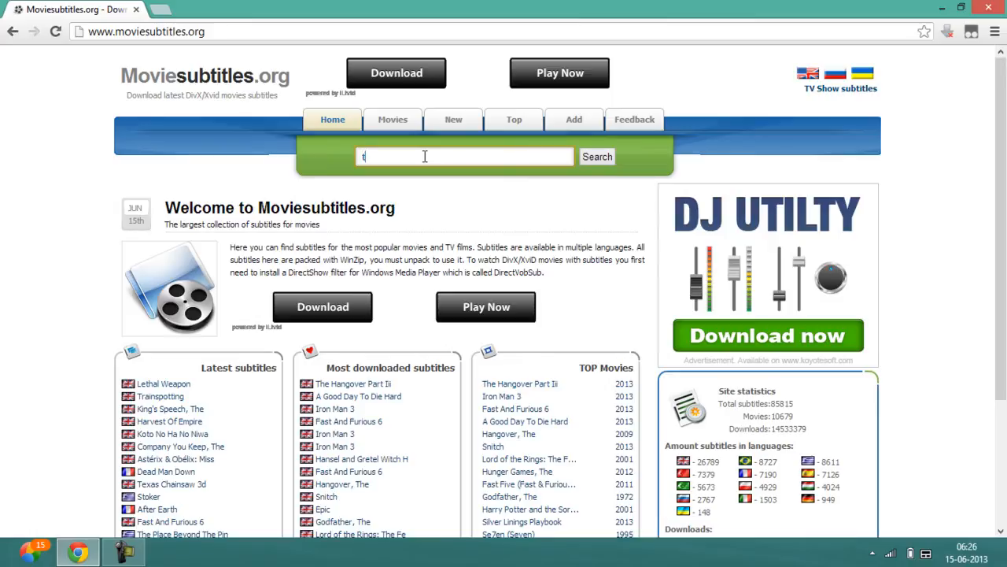
text(he amaz)
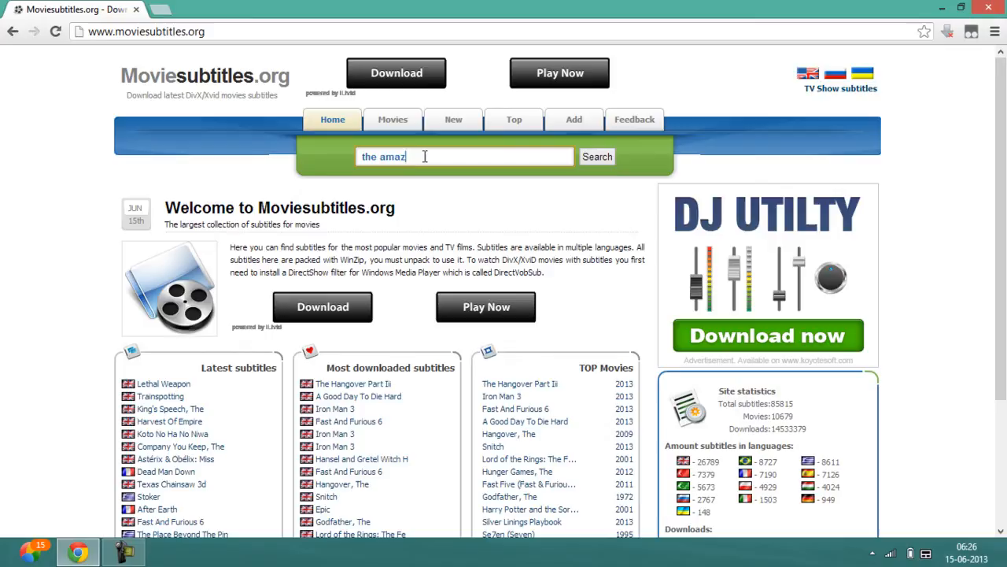
text(ing spide)
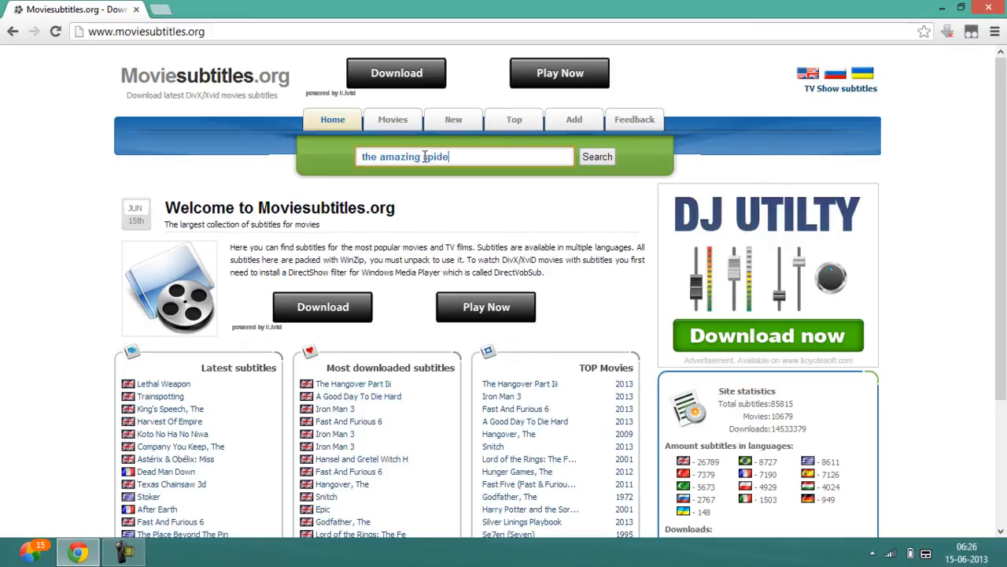
text(rman)
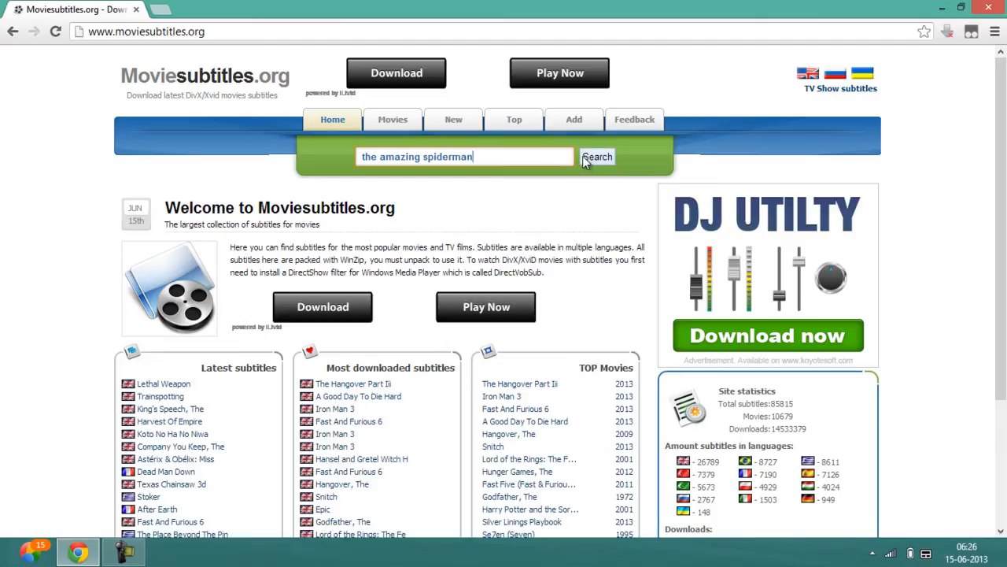
click(597, 157)
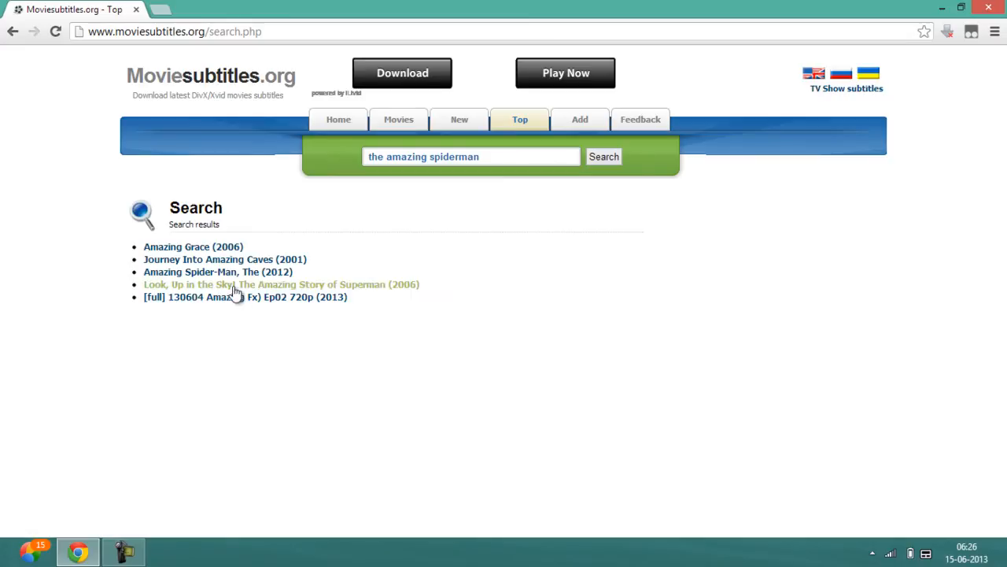
mouse_move(224, 271)
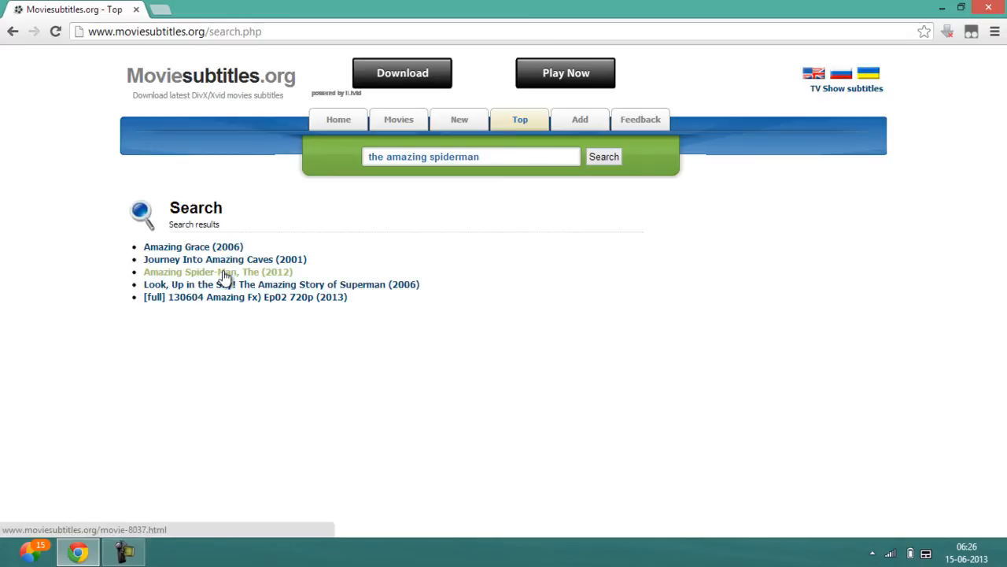
mouse_move(213, 281)
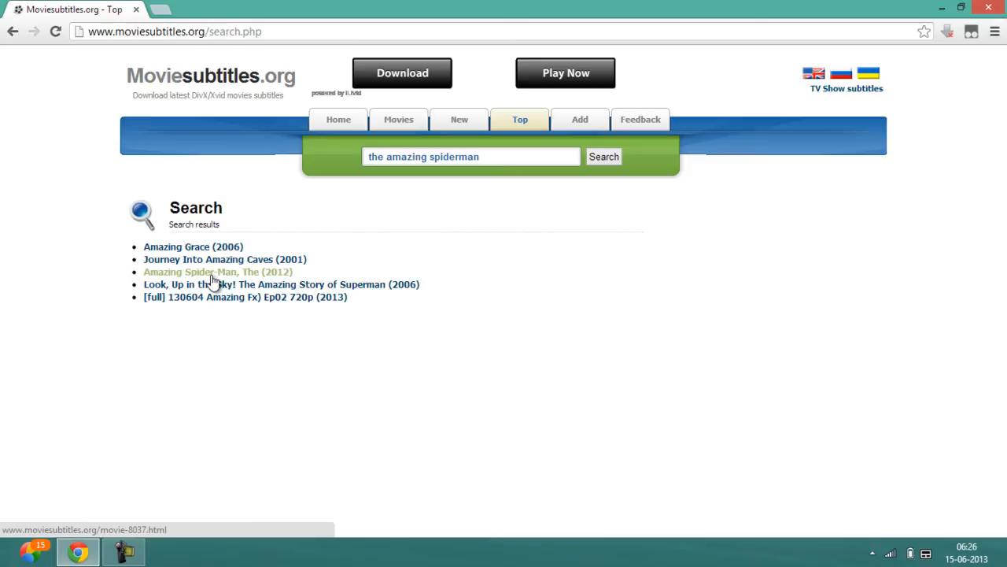
- Open the Amazing Spider-Man, The (2012) result and scroll down to its subtitle list
click(212, 272)
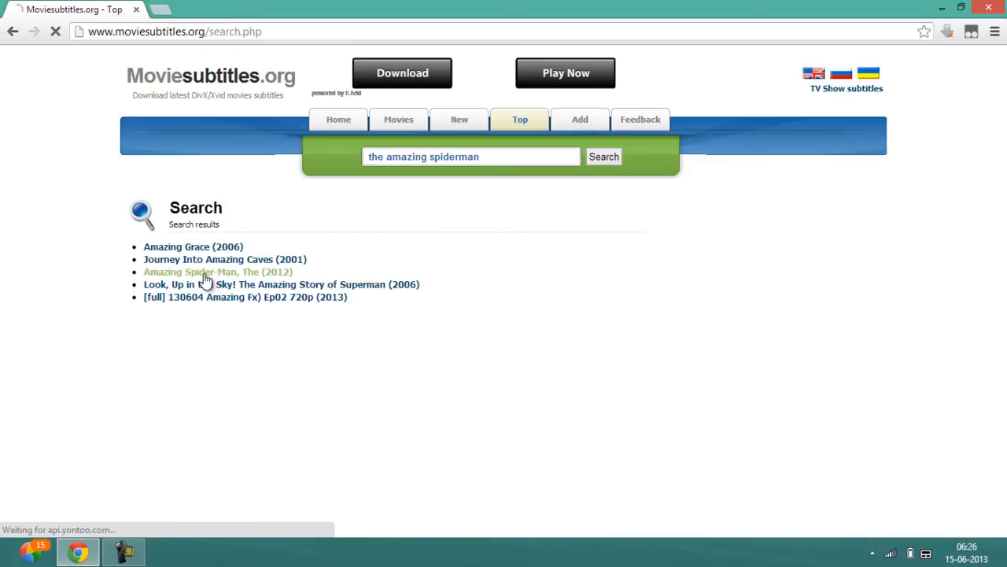
click(218, 272)
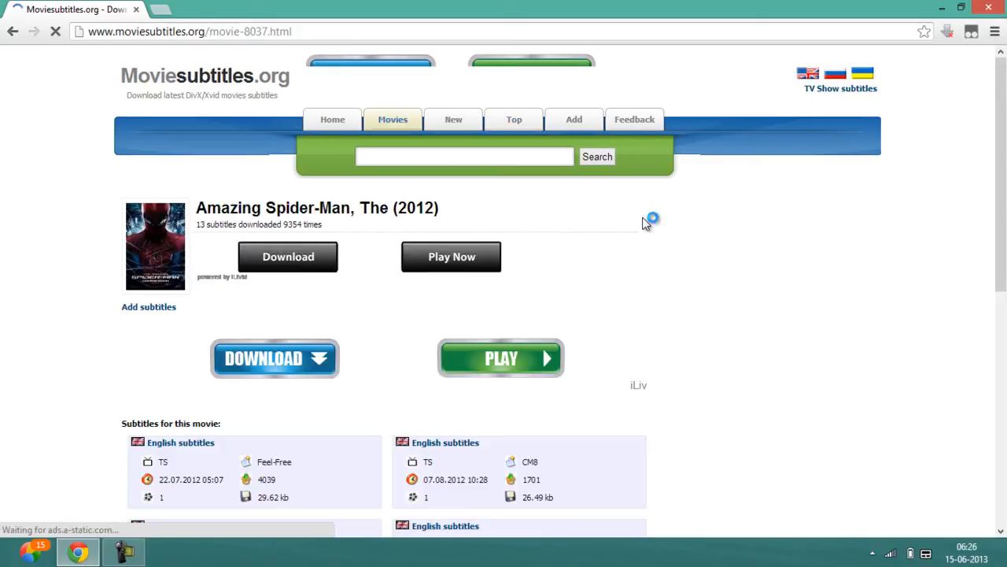
scroll(down, 3)
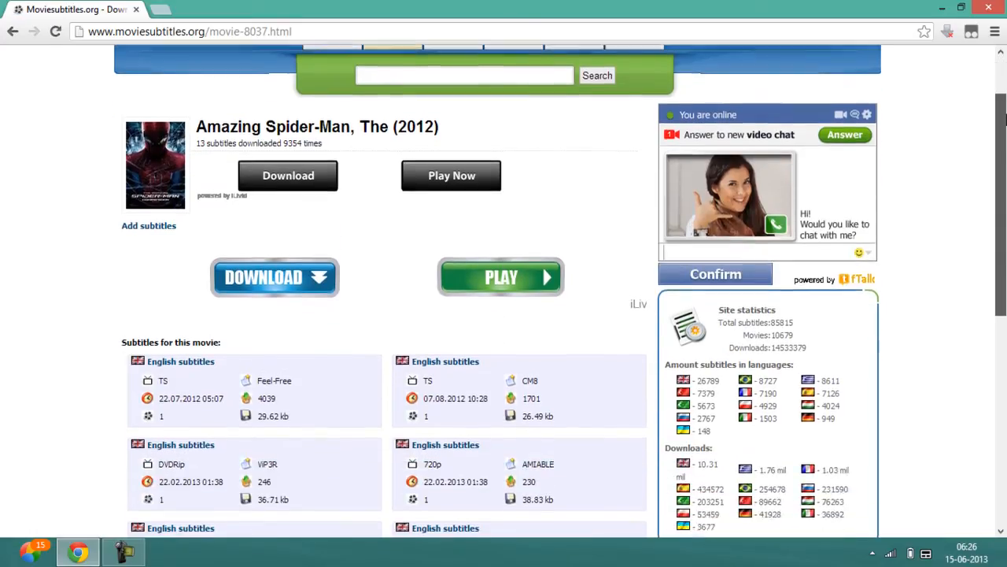
scroll(down, 3)
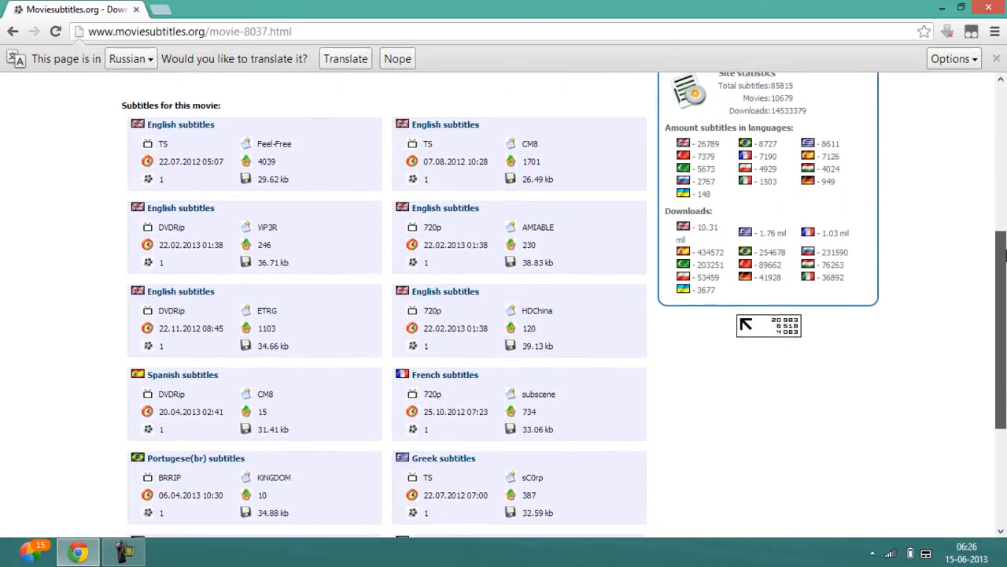
scroll(down, 3)
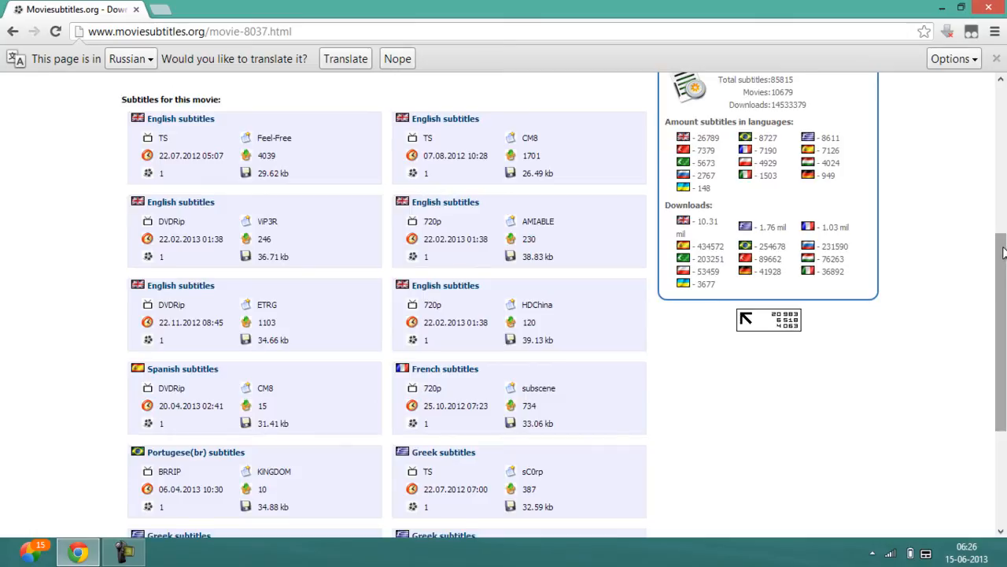
mouse_move(202, 316)
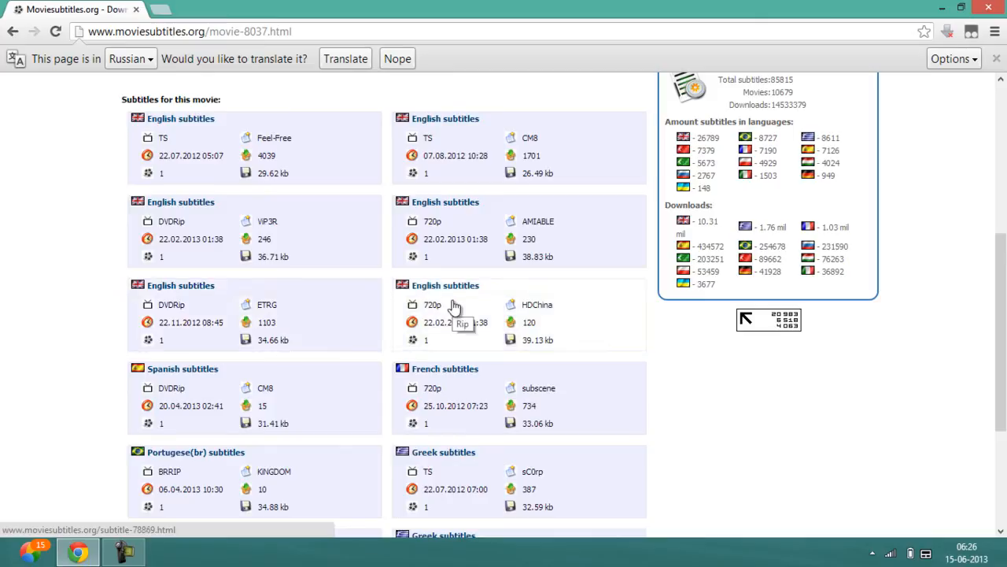
mouse_move(350, 301)
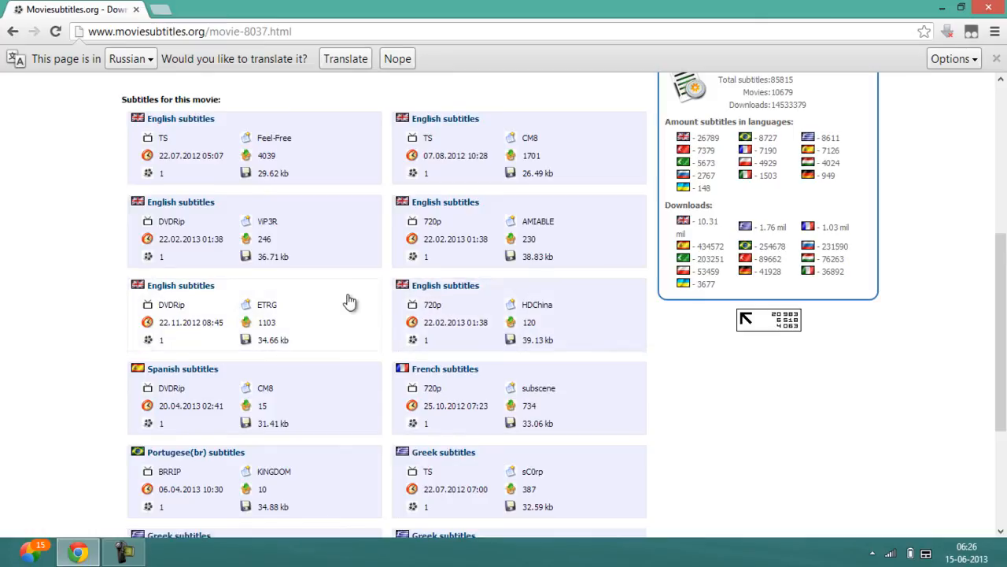
mouse_move(226, 313)
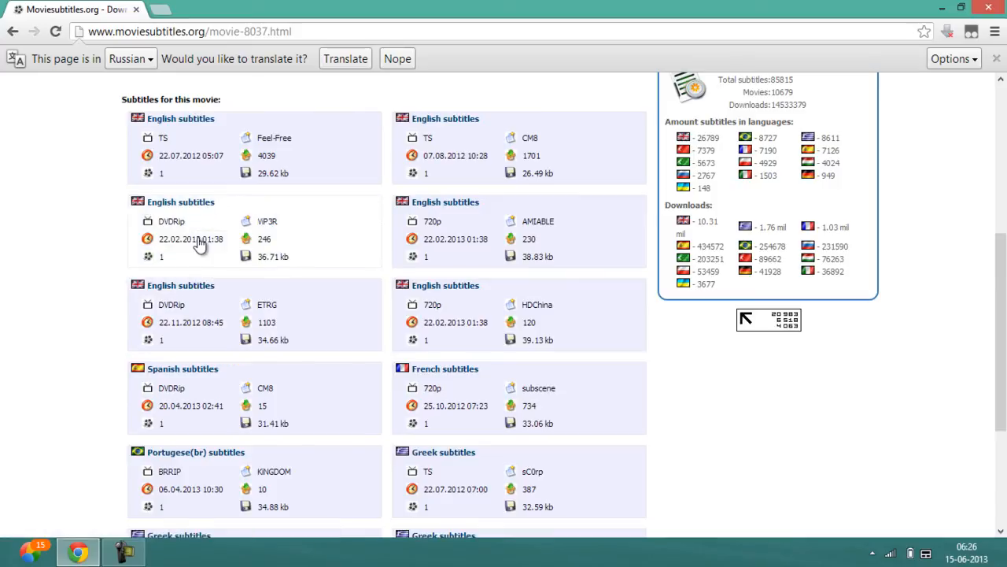
mouse_move(204, 211)
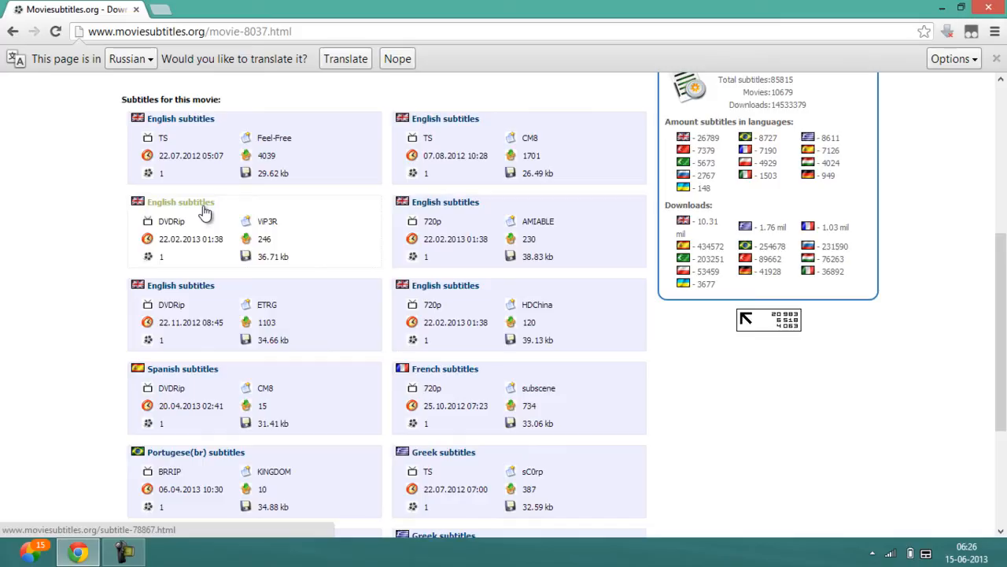
mouse_move(206, 201)
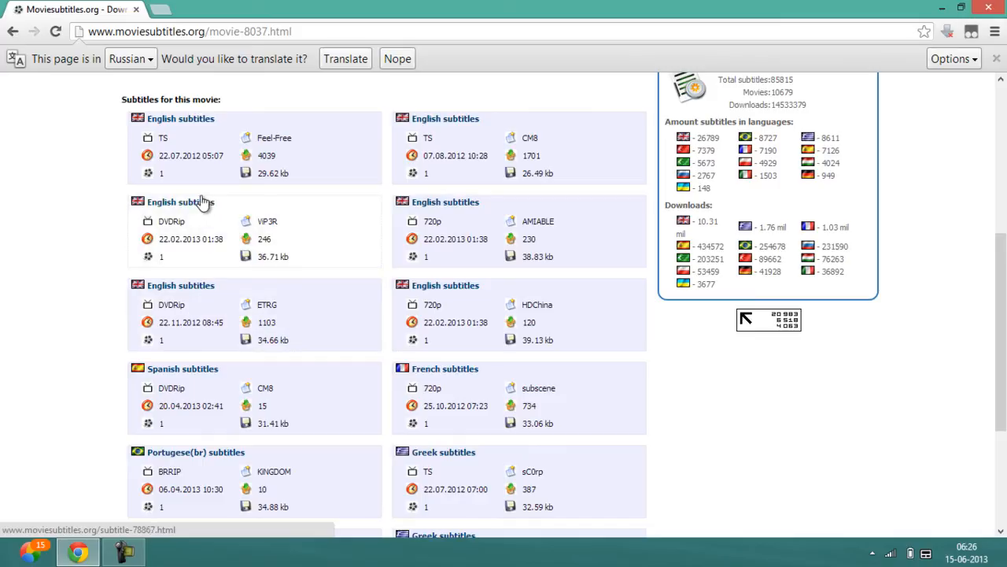
mouse_move(199, 210)
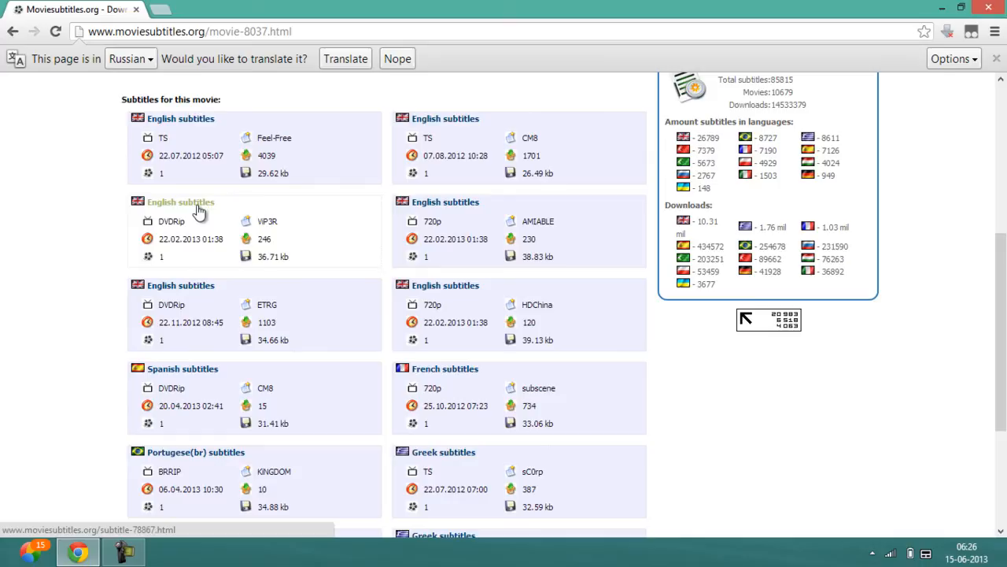
- Download the DVDRip VIP3R English subtitle zip and show it in the Downloads folder
click(180, 202)
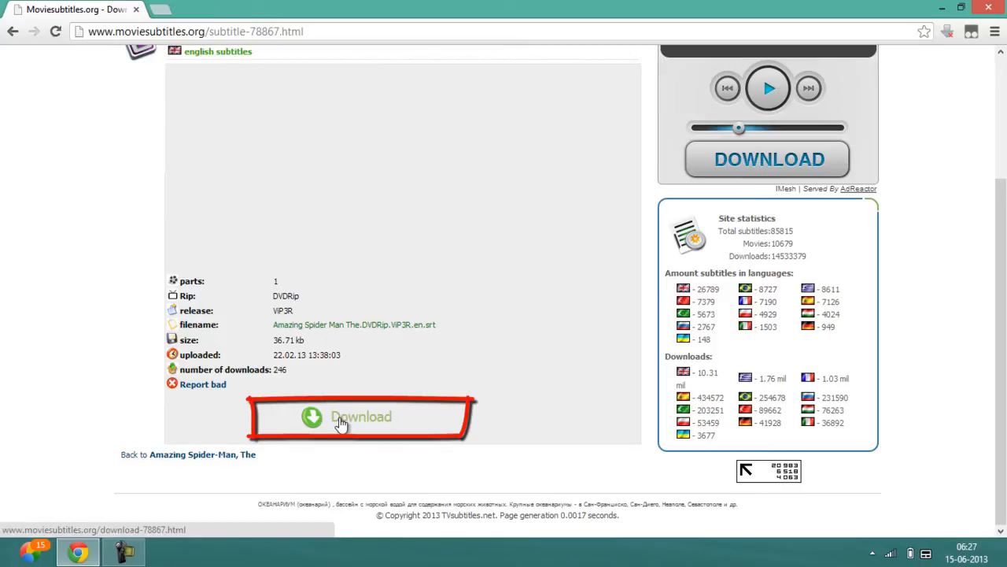
click(345, 421)
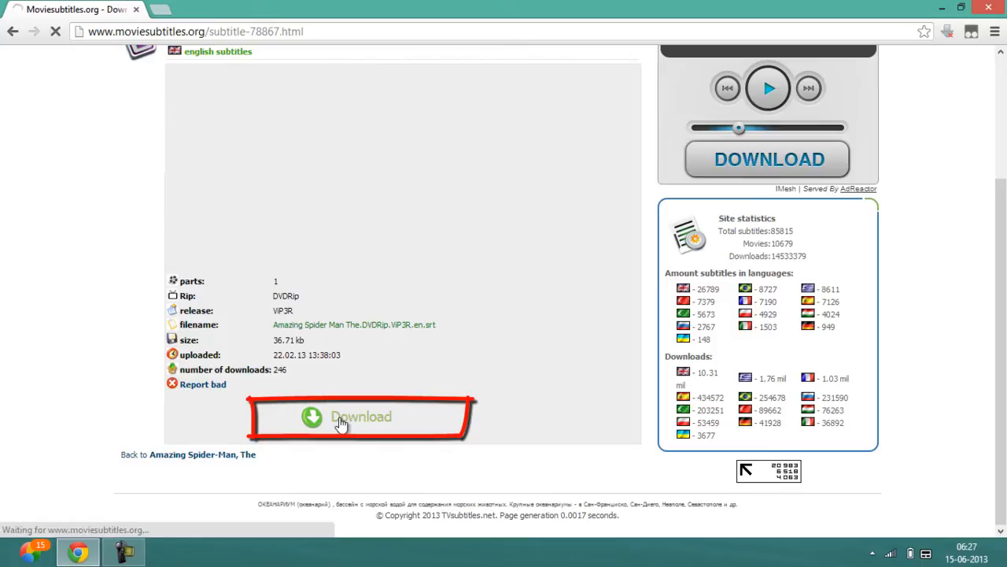
click(342, 419)
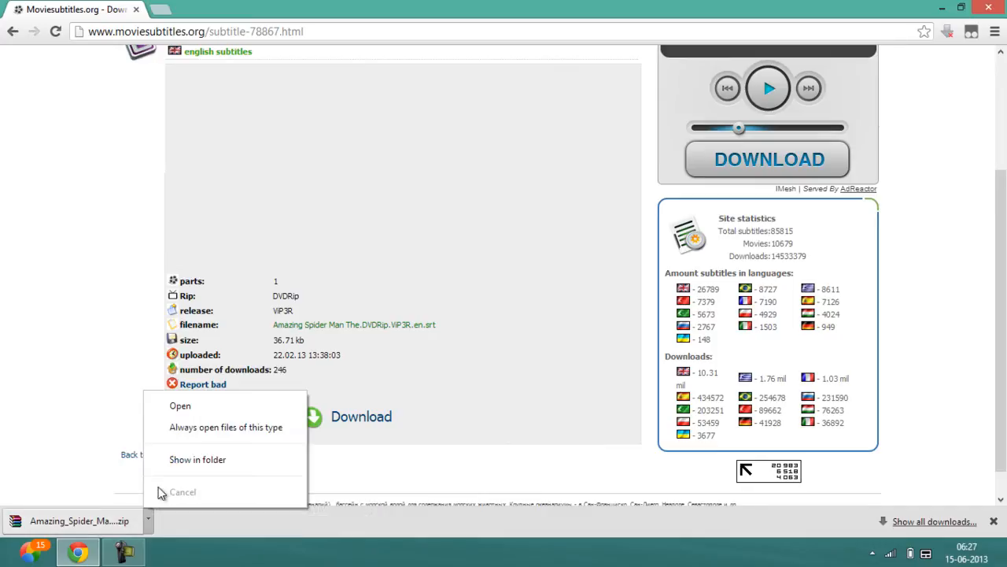
click(197, 459)
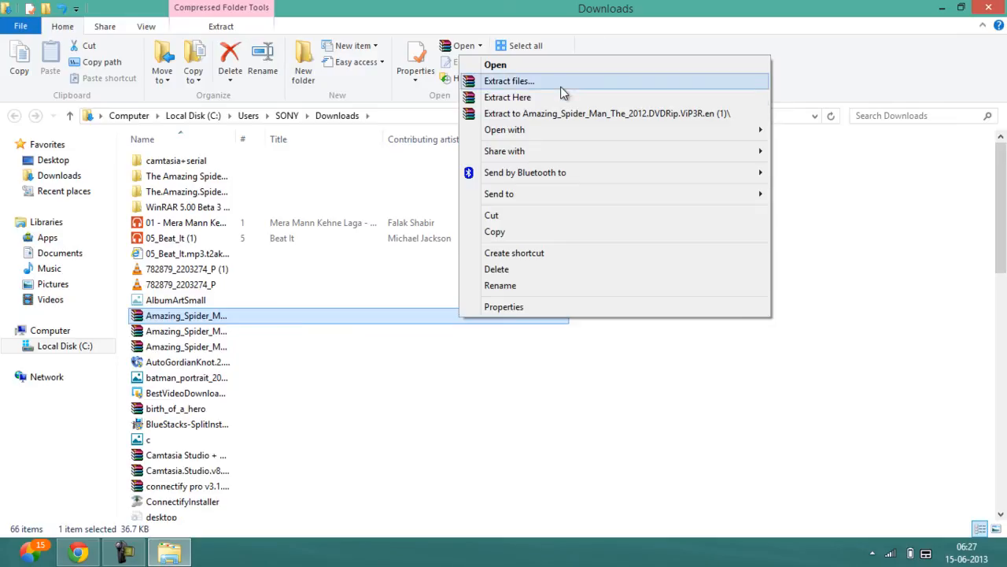
- Extract the subtitle zip into Desktop > the amazing spiderman with WinRAR
click(517, 81)
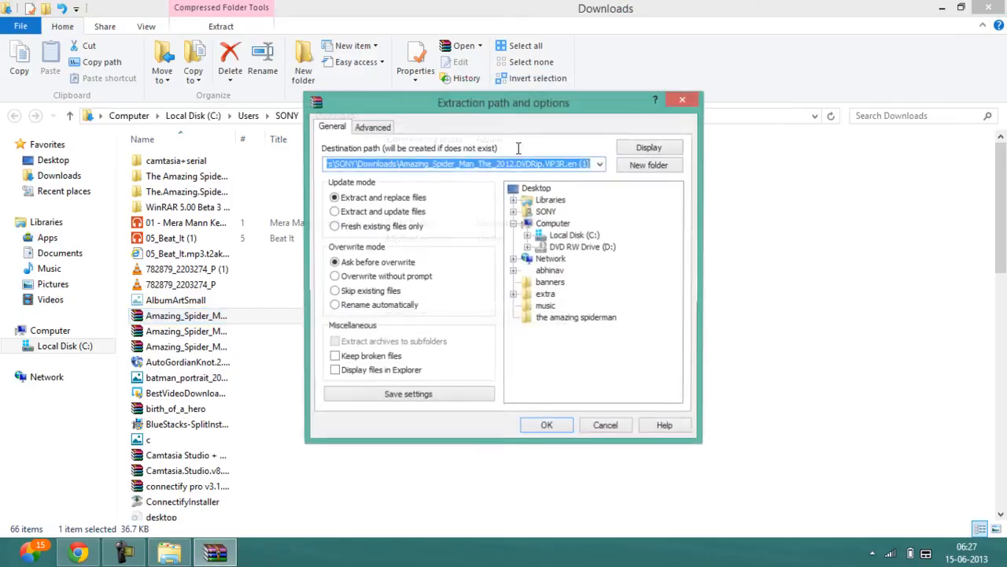
click(535, 188)
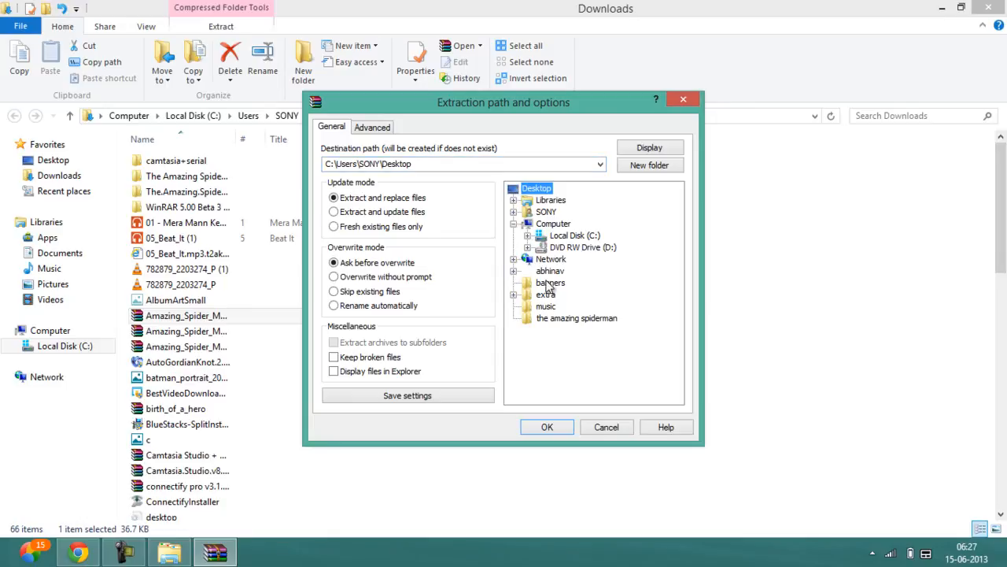
click(576, 318)
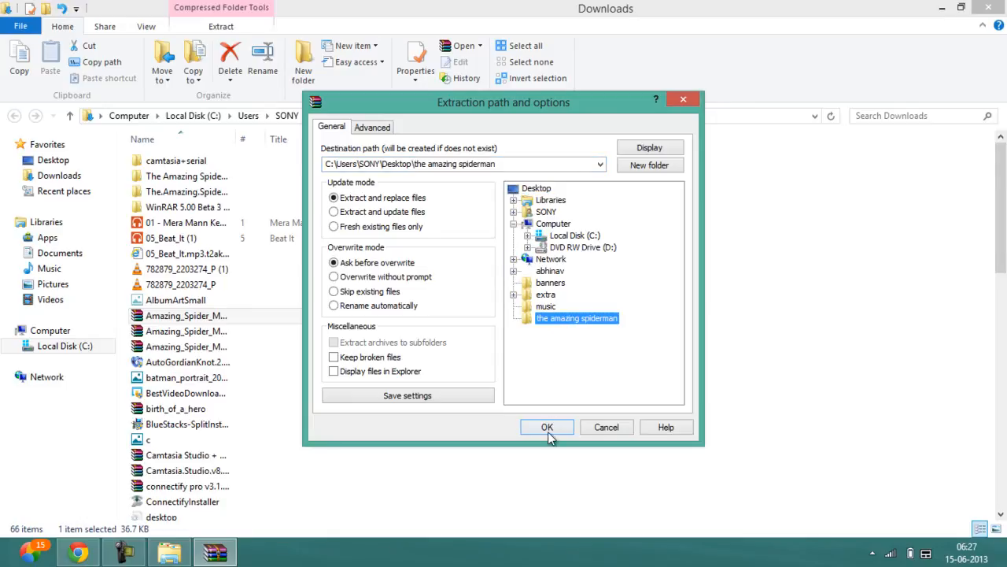
click(547, 426)
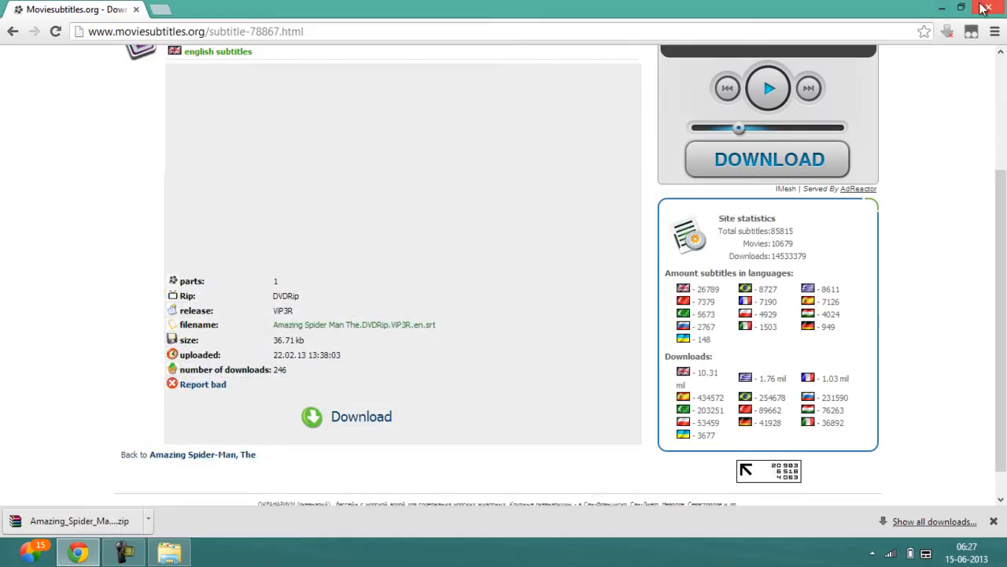
- Close Chrome and play the movie .avi from the amazing spiderman folder
click(988, 9)
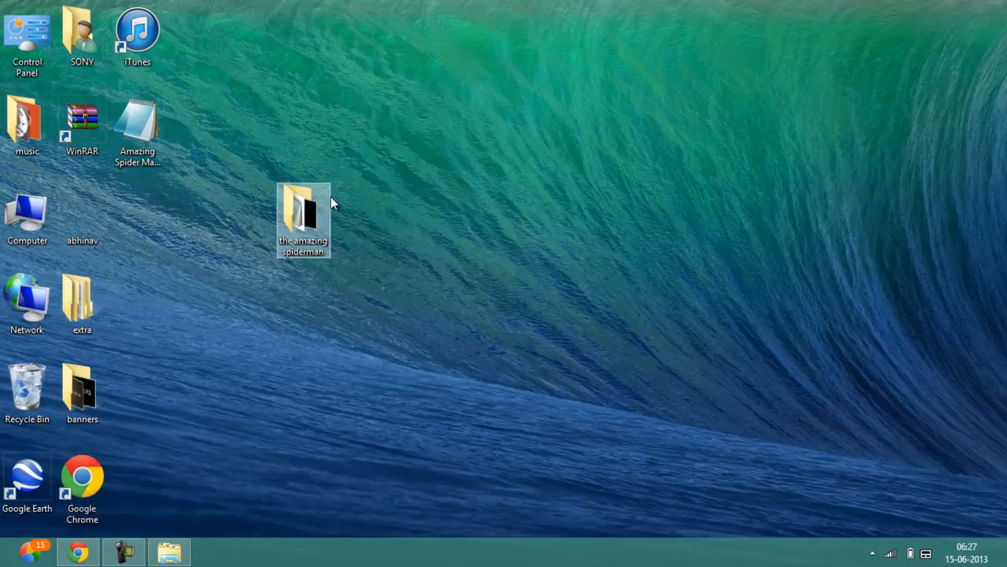
double_click(304, 212)
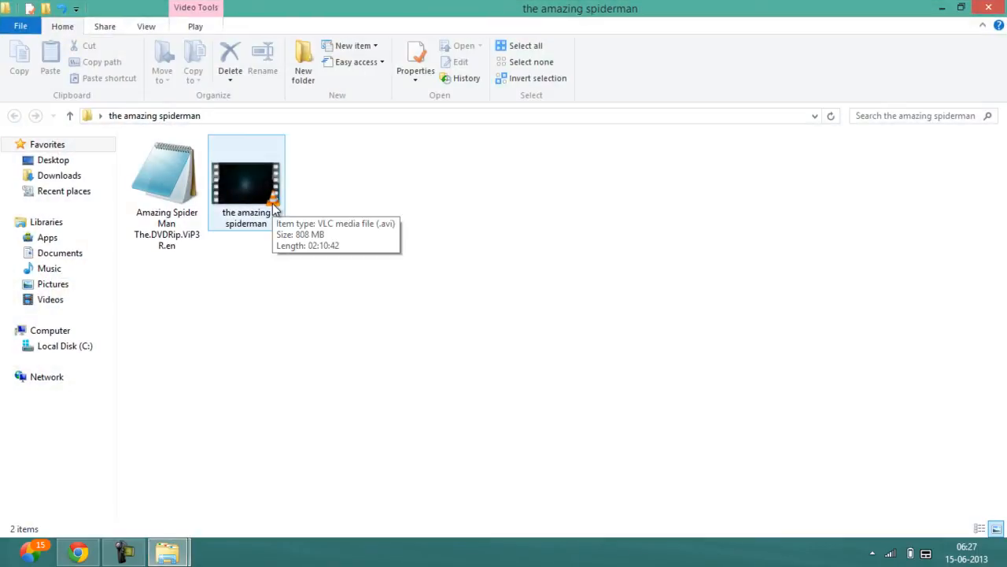
double_click(246, 181)
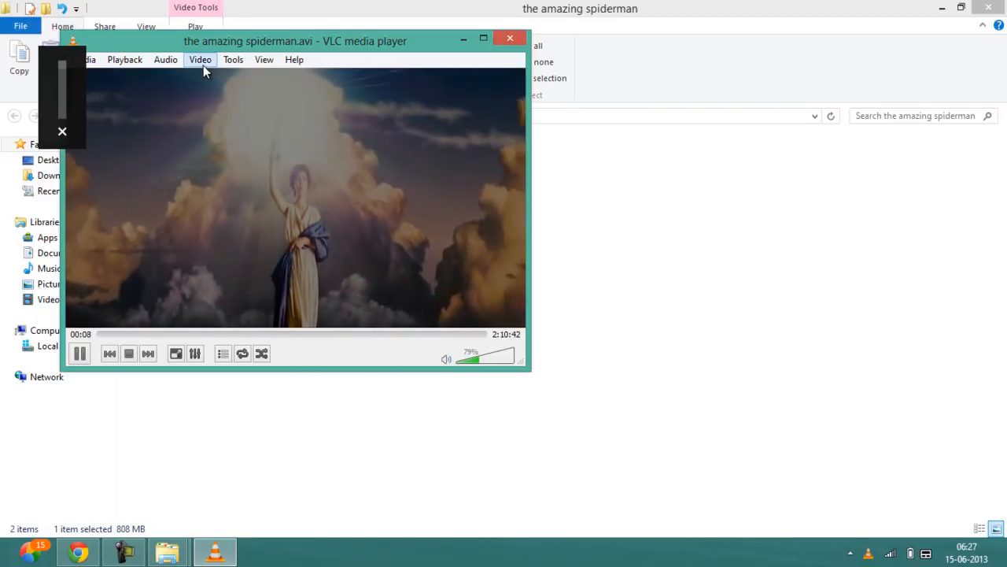
- Load the Amazing Spider Man The.DVDRip.ViP3R.en subtitle file into the playing movie
click(200, 59)
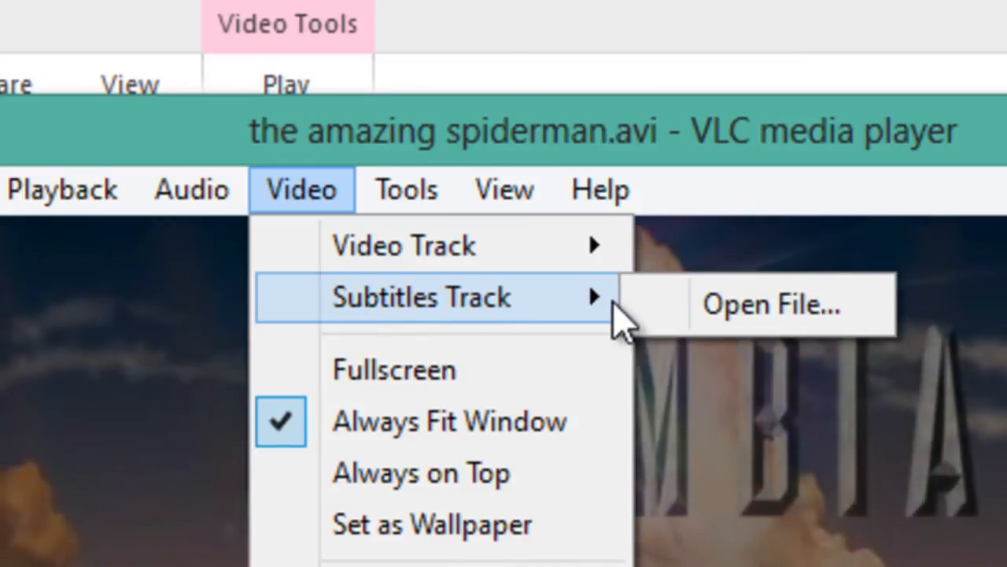
mouse_move(669, 328)
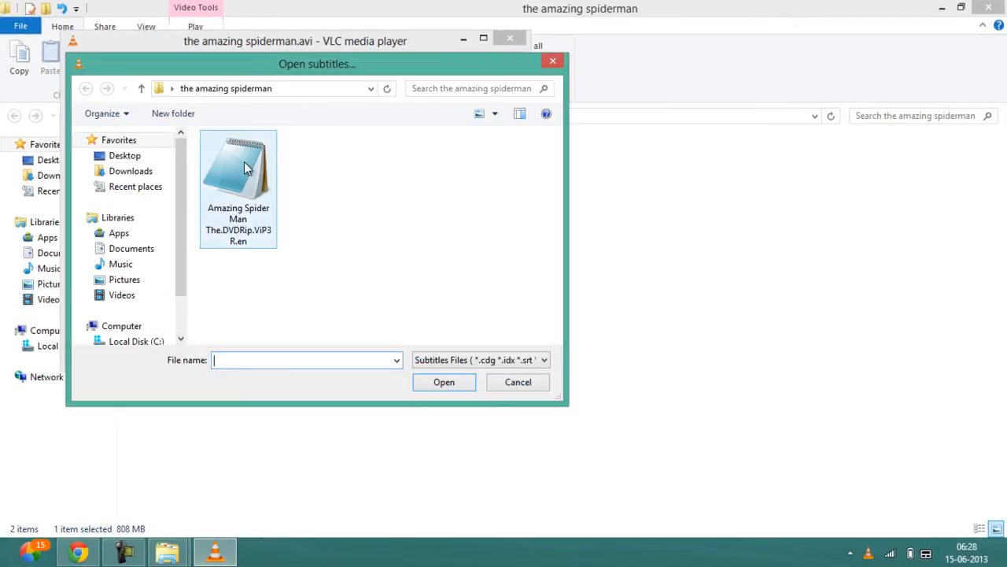
click(245, 167)
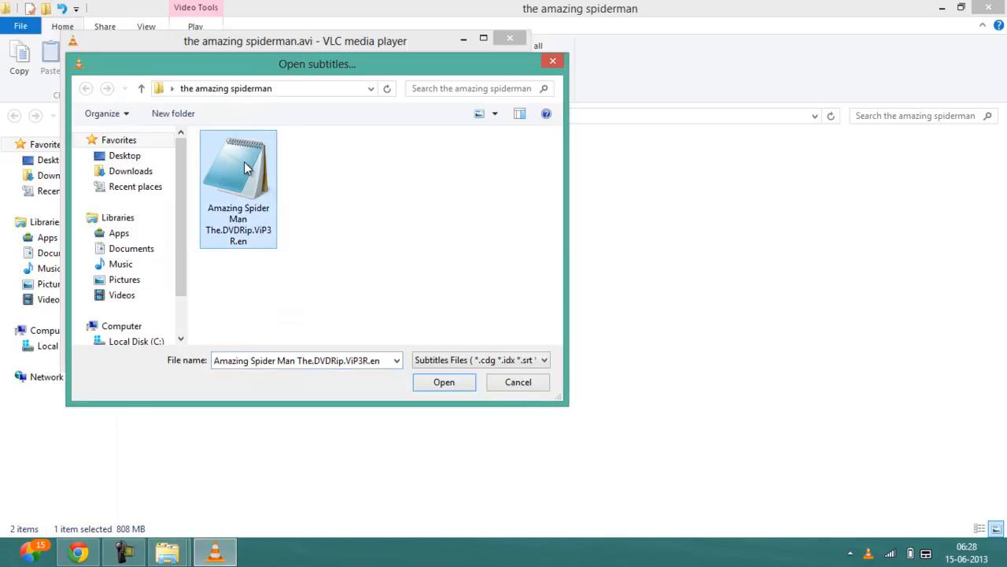
click(444, 382)
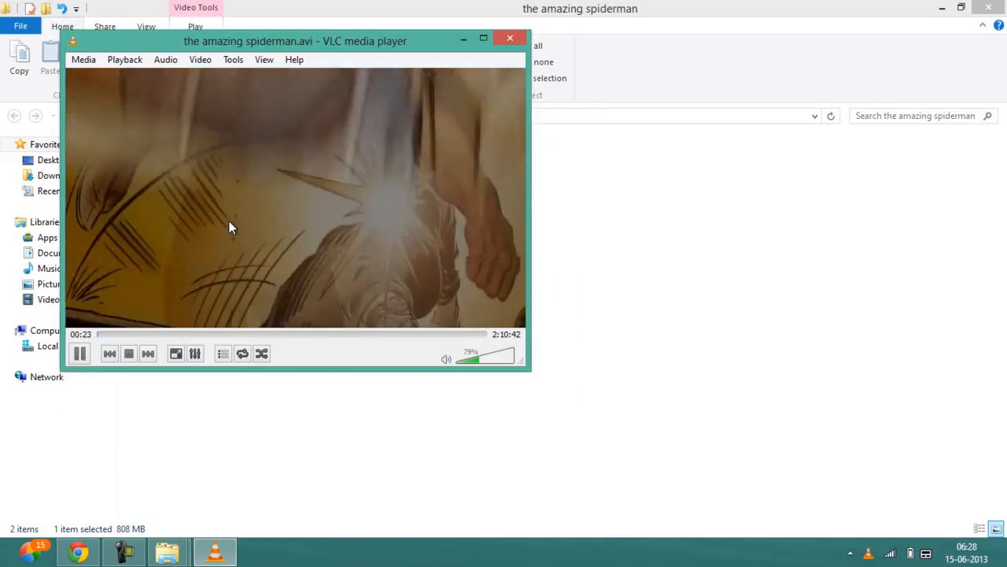
- Seek to about 32:23, raise the volume to 142%, and close VLC
drag(98, 334, 189, 334)
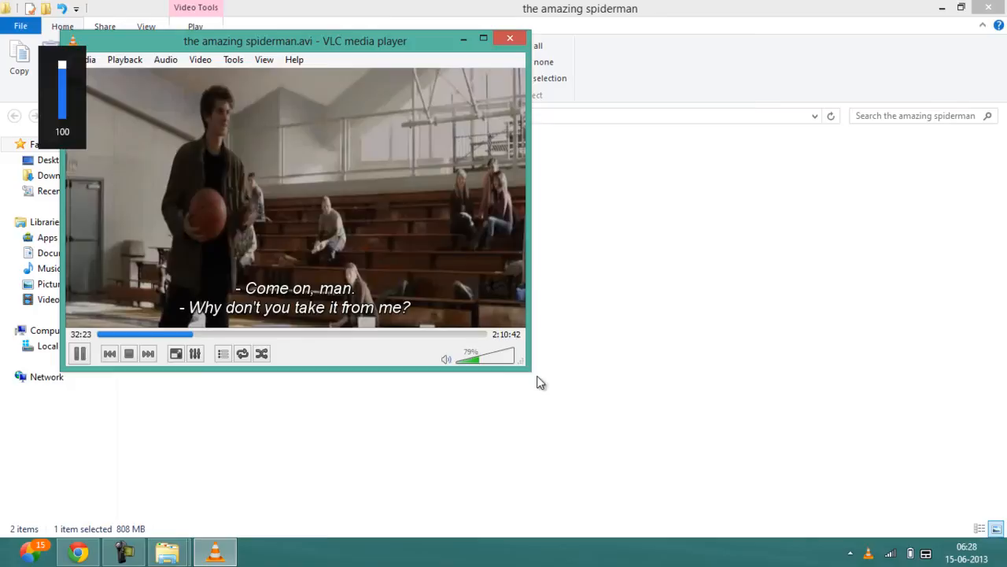
drag(468, 356, 496, 356)
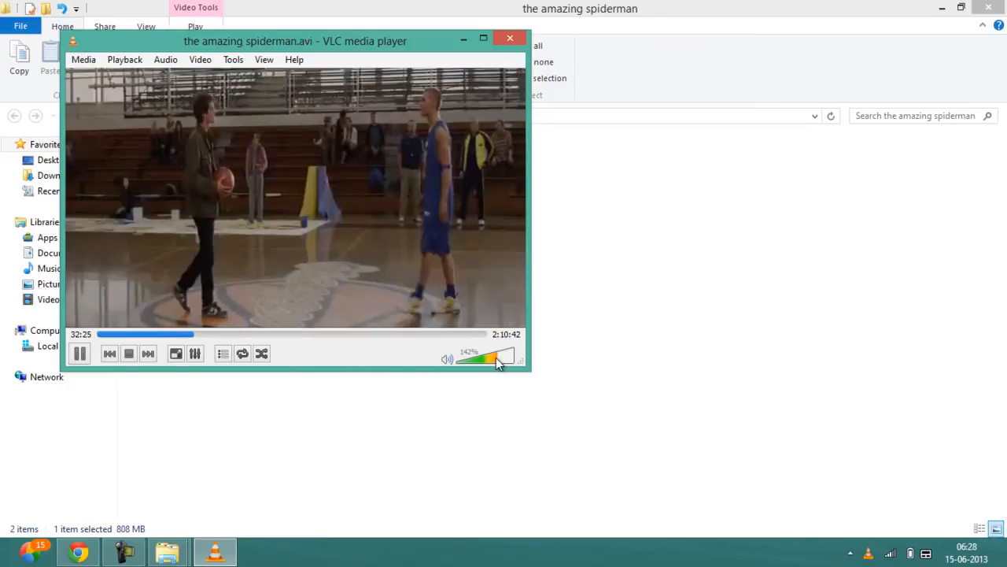
mouse_move(497, 361)
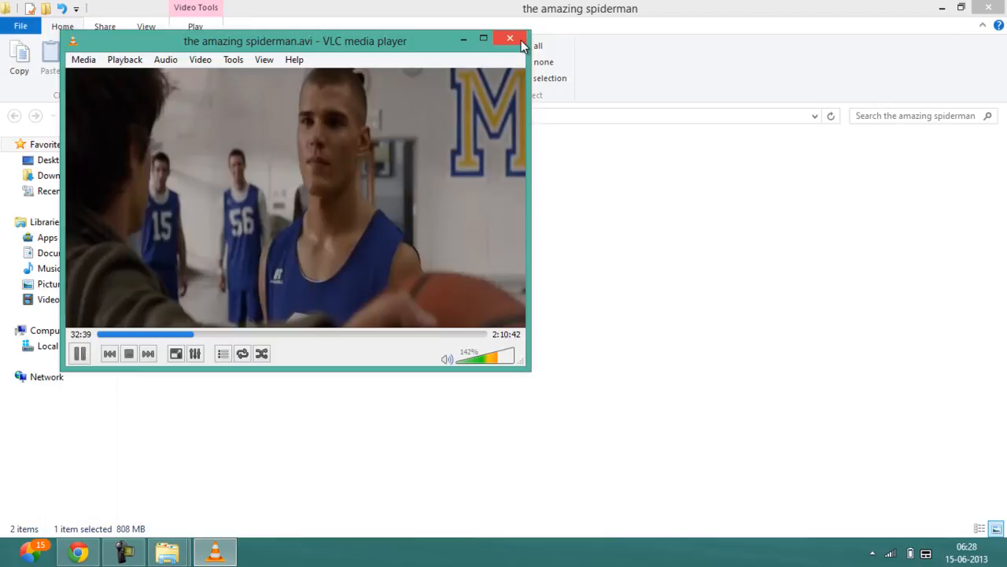
click(510, 38)
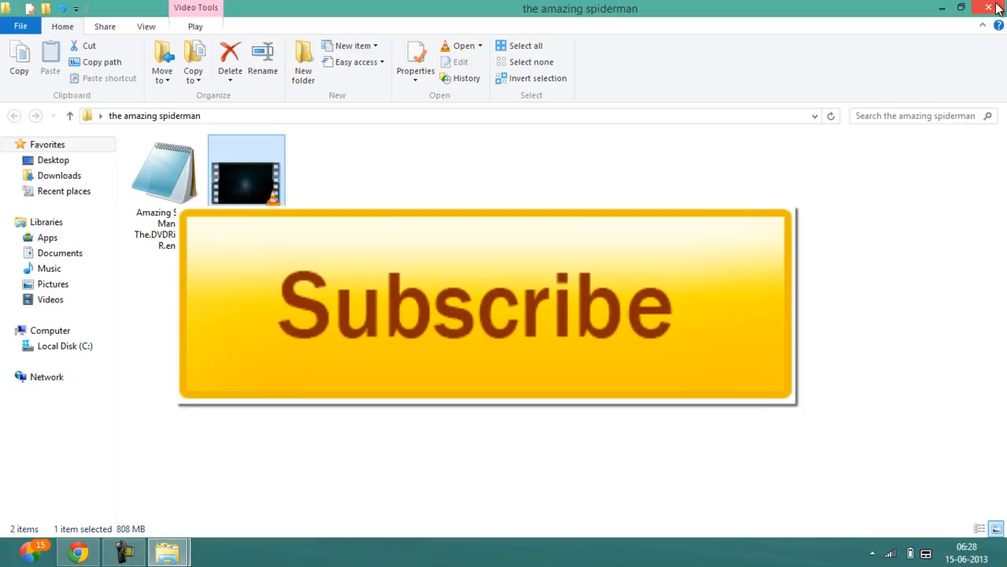
- Close the amazing spiderman File Explorer window
click(992, 8)
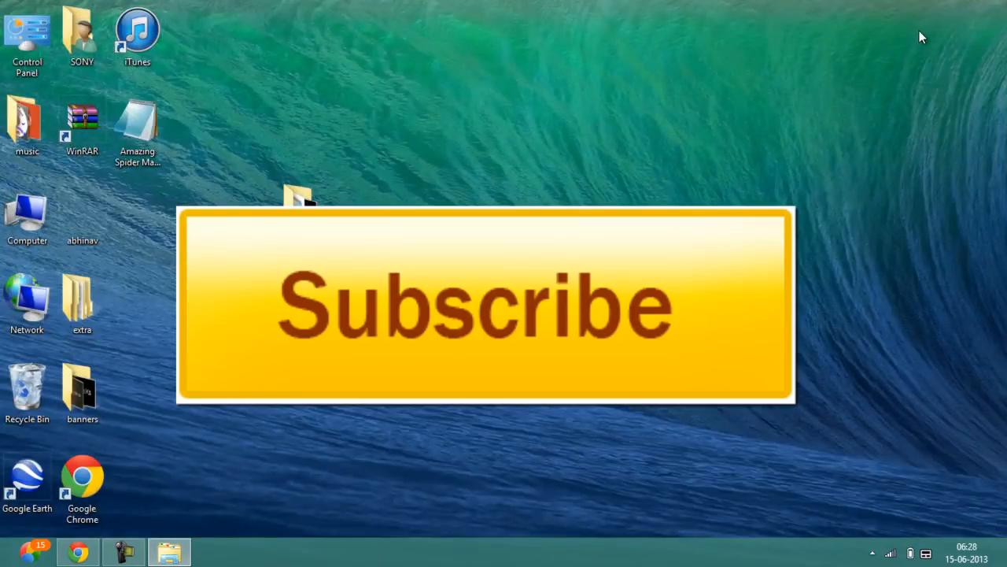
mouse_move(589, 143)
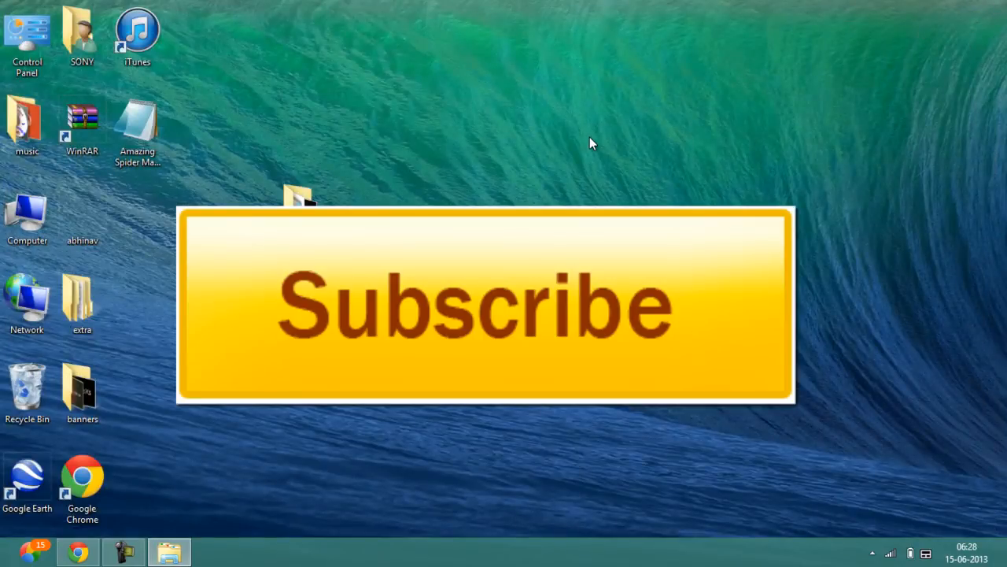